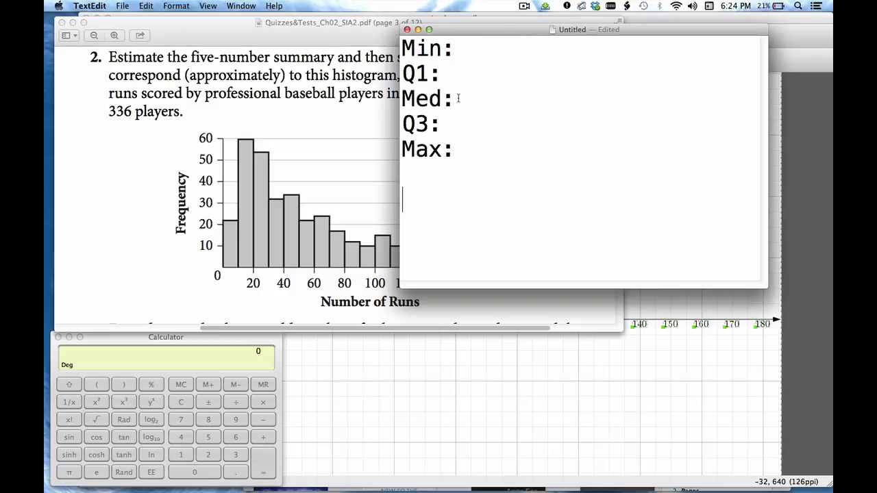
{"action": "mouse_move", "coordinate": [453, 155]}
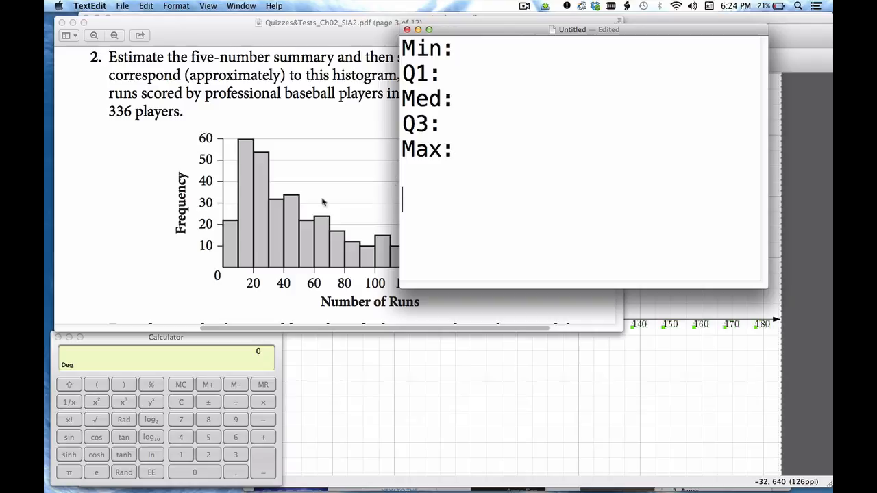
Step: Work out the quartile positions and list 84, 168 and 252 beneath the labels
{"action": "left_click", "coordinate": [166, 336]}
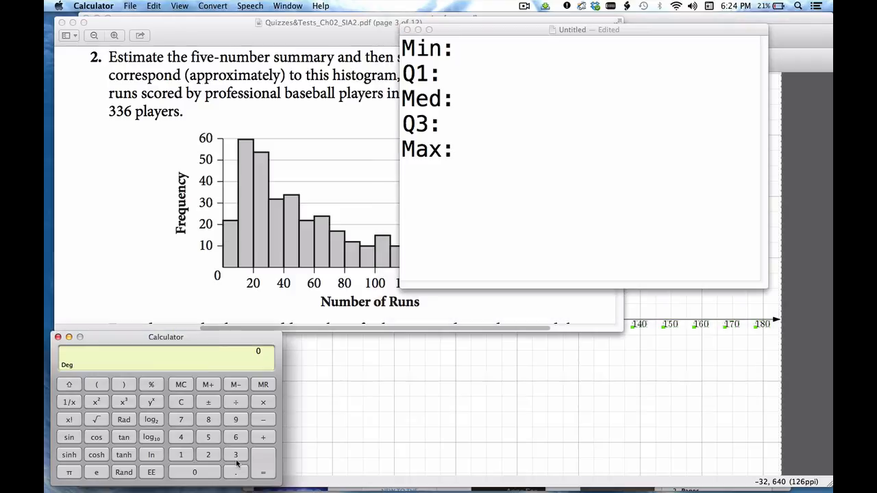
{"action": "left_click", "coordinate": [235, 402]}
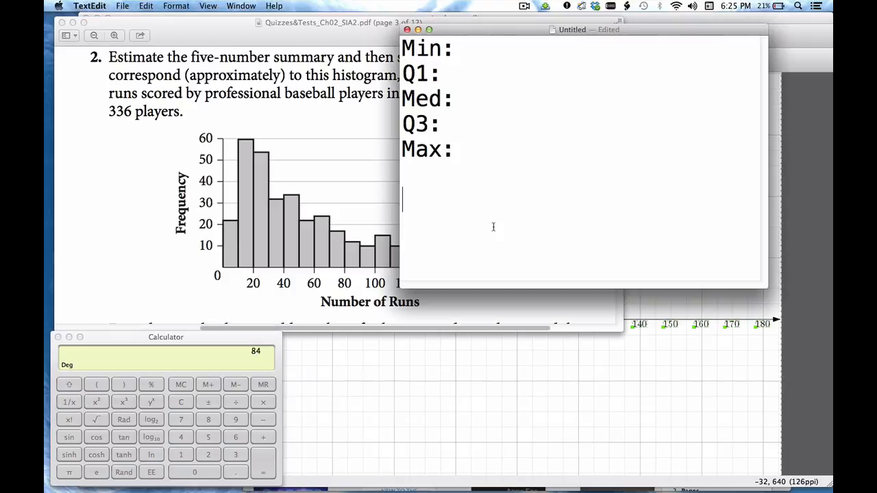
{"action": "type", "text": "84"}
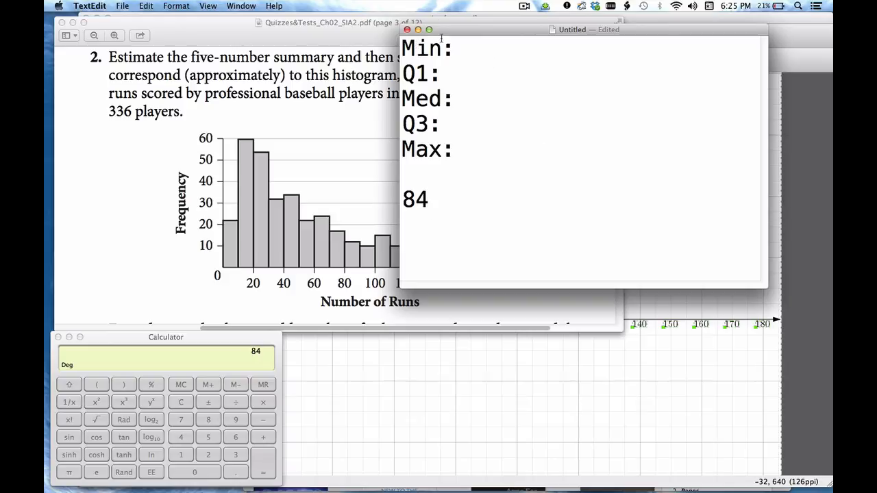
{"action": "left_click", "coordinate": [431, 198]}
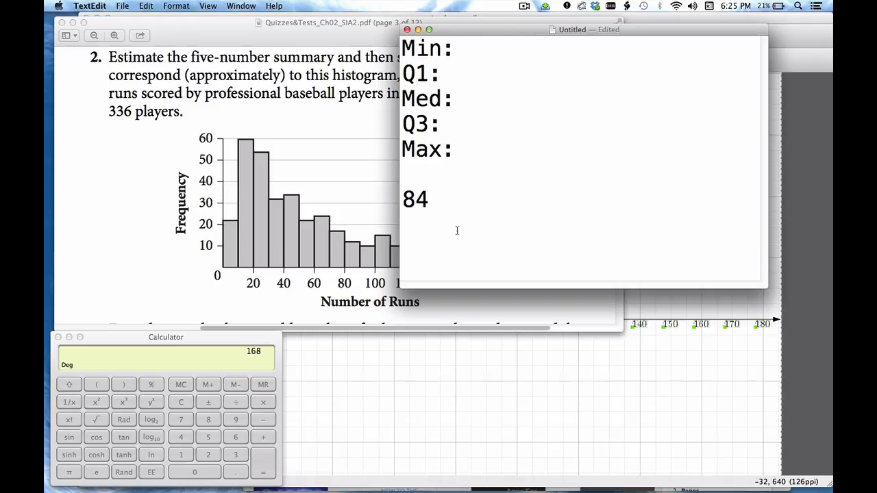
{"action": "type", "text": "168"}
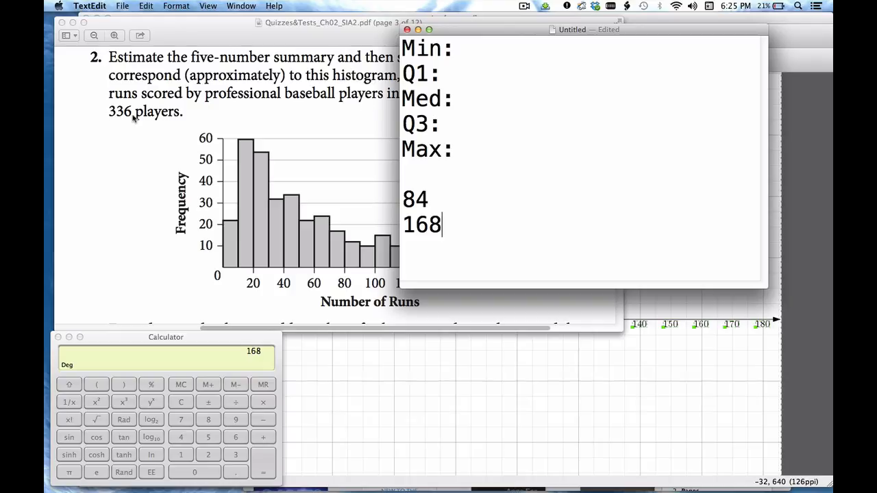
{"action": "mouse_move", "coordinate": [104, 115]}
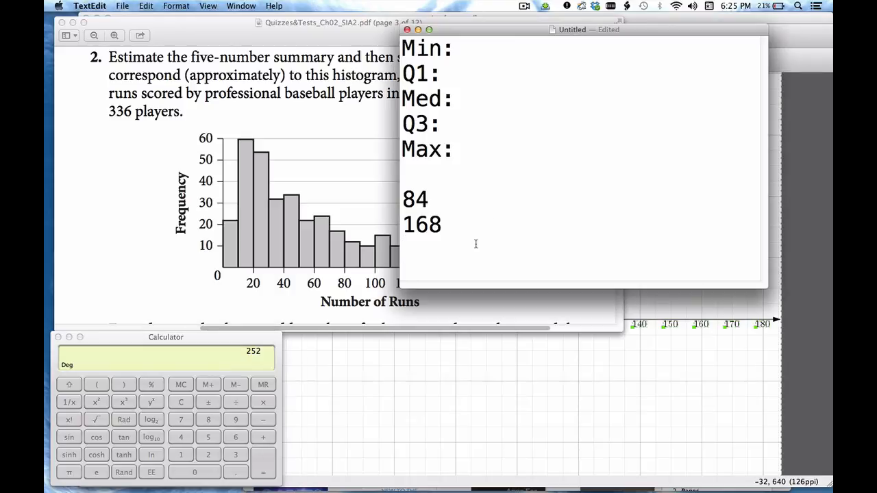
{"action": "type", "text": "252"}
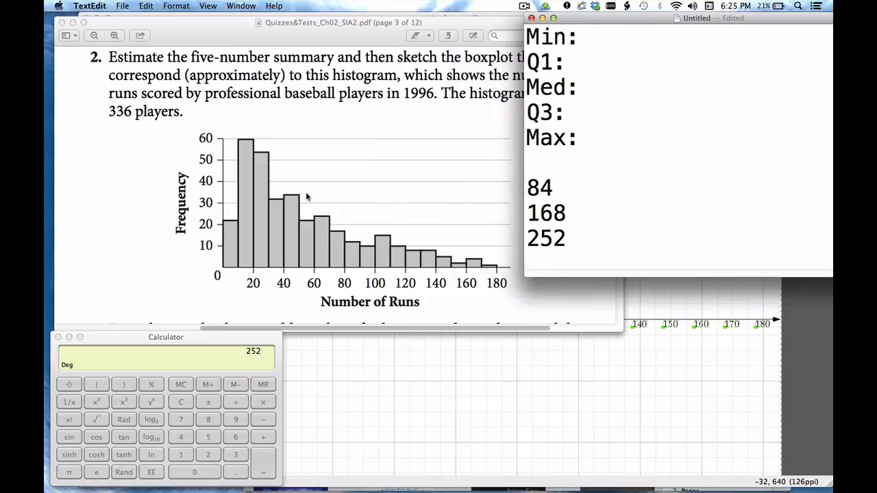
{"action": "mouse_move", "coordinate": [553, 190]}
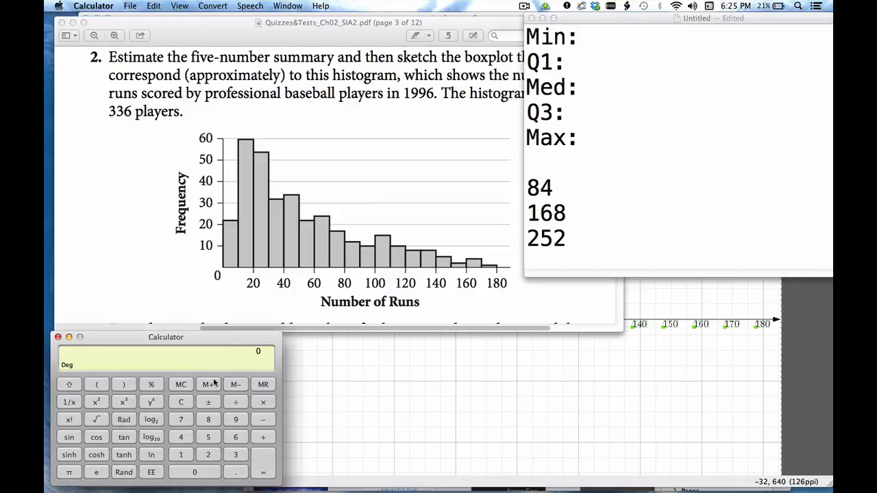
Step: Total the first two bar frequencies (22 + 60 = 82) and record Q1 as 25
{"action": "type", "text": "22"}
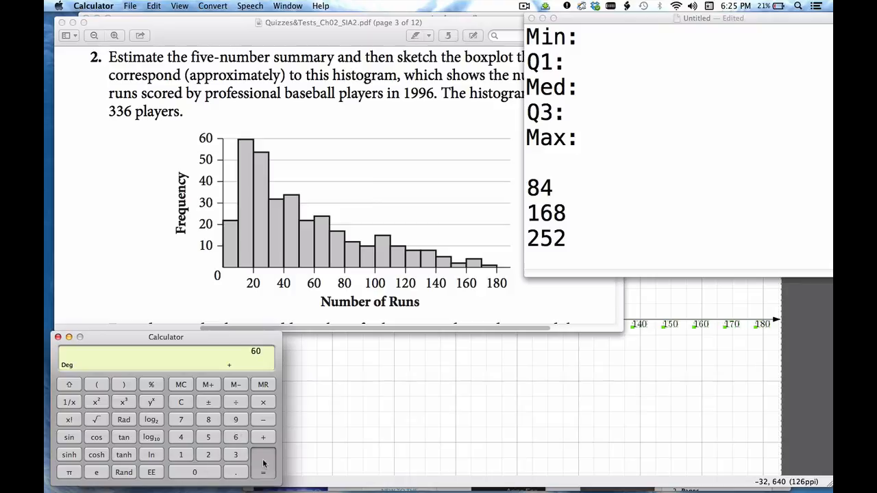
{"action": "left_click", "coordinate": [263, 472]}
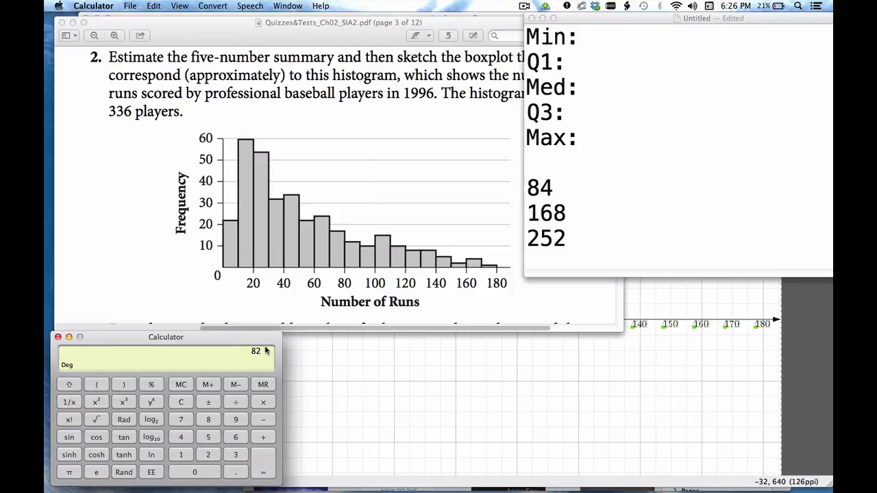
{"action": "mouse_move", "coordinate": [265, 342]}
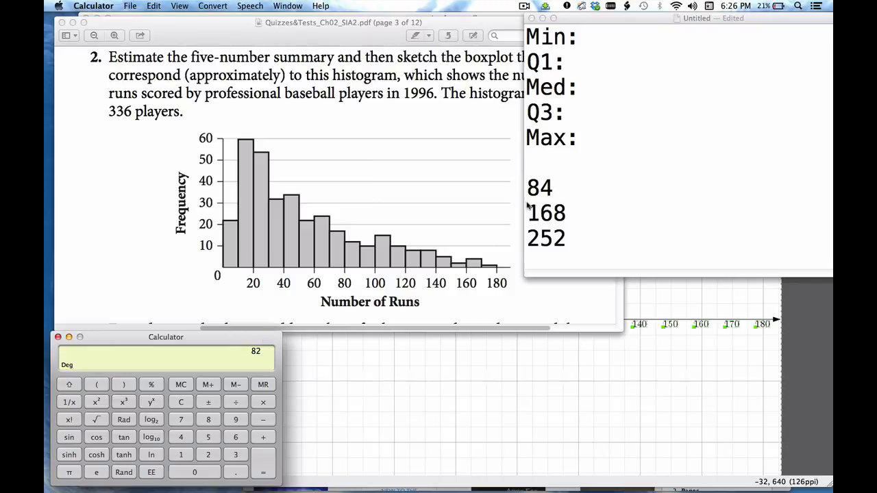
{"action": "mouse_move", "coordinate": [260, 163]}
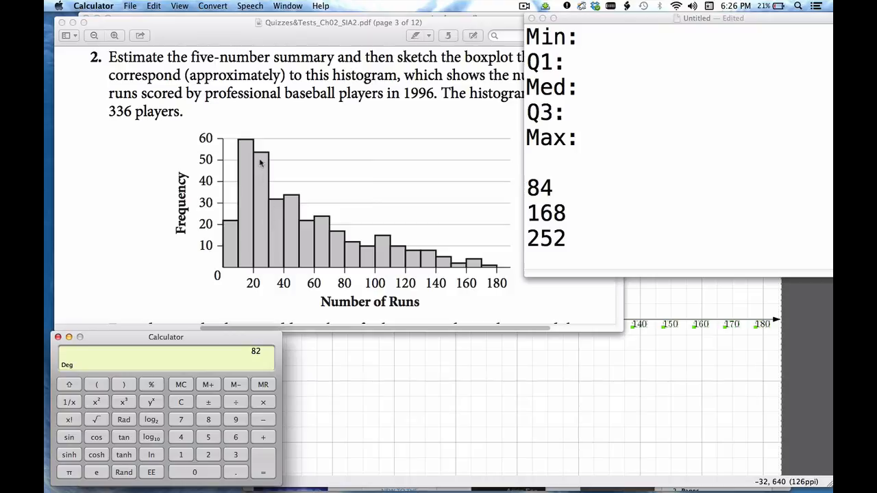
{"action": "mouse_move", "coordinate": [269, 278]}
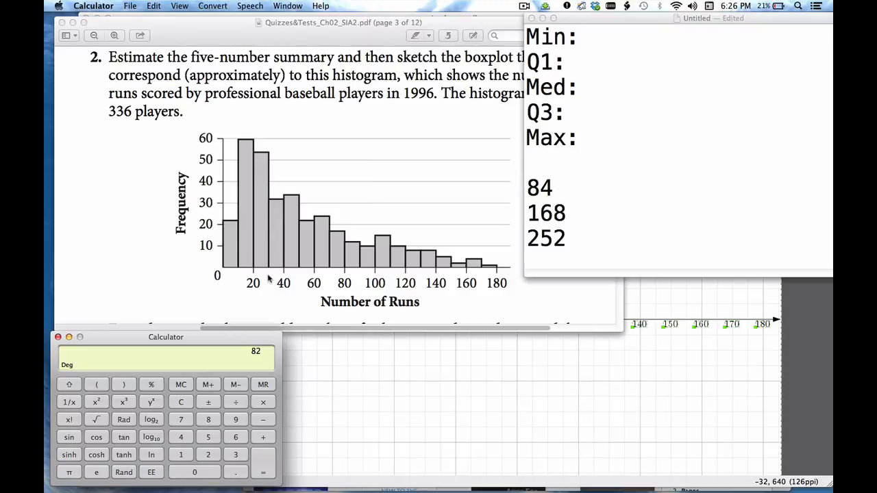
{"action": "mouse_move", "coordinate": [259, 284]}
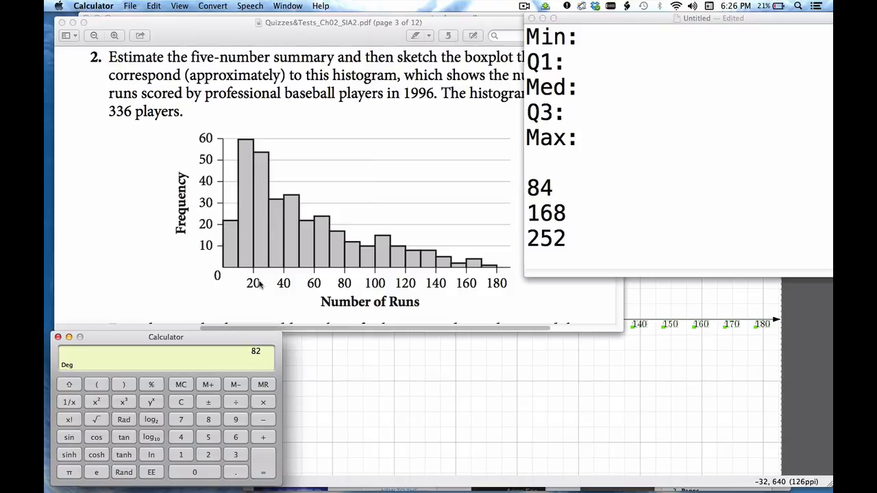
{"action": "mouse_move", "coordinate": [271, 283]}
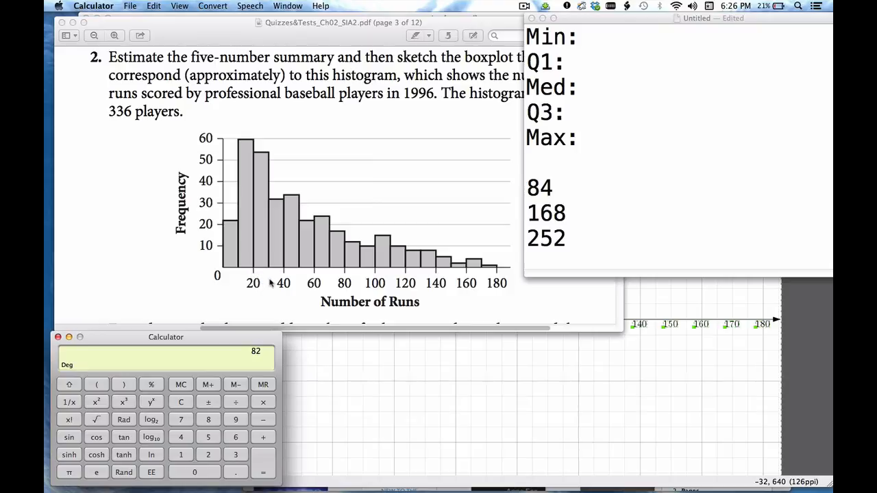
{"action": "mouse_move", "coordinate": [271, 308]}
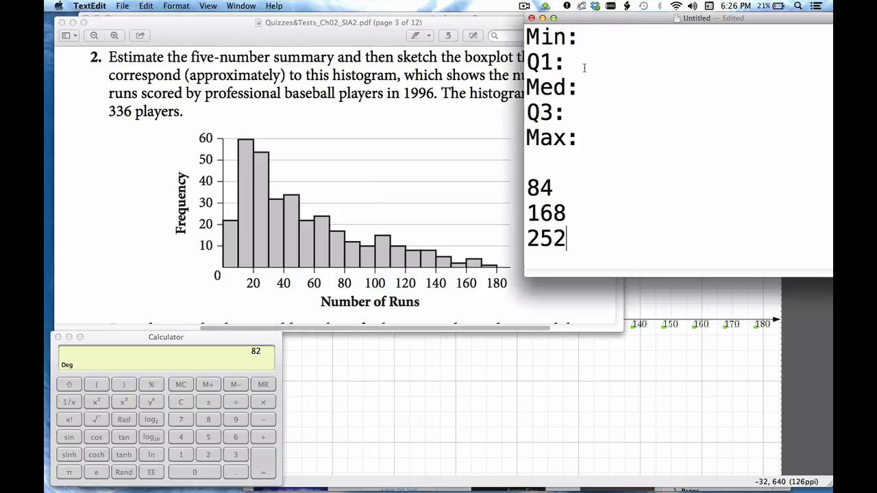
{"action": "type", "text": "2"}
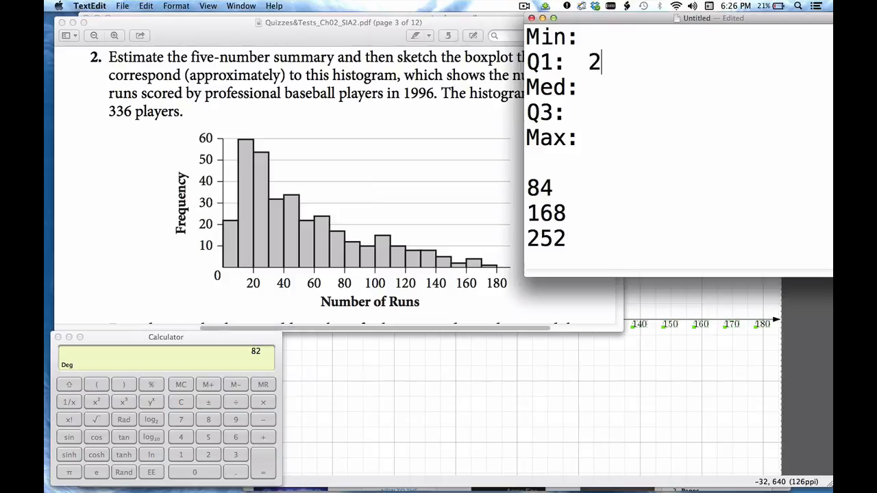
{"action": "type", "text": "5"}
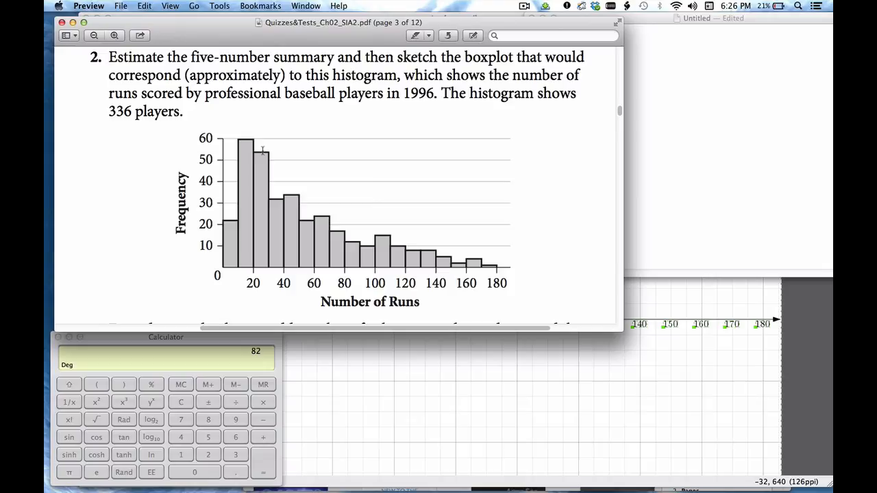
{"action": "mouse_move", "coordinate": [275, 363]}
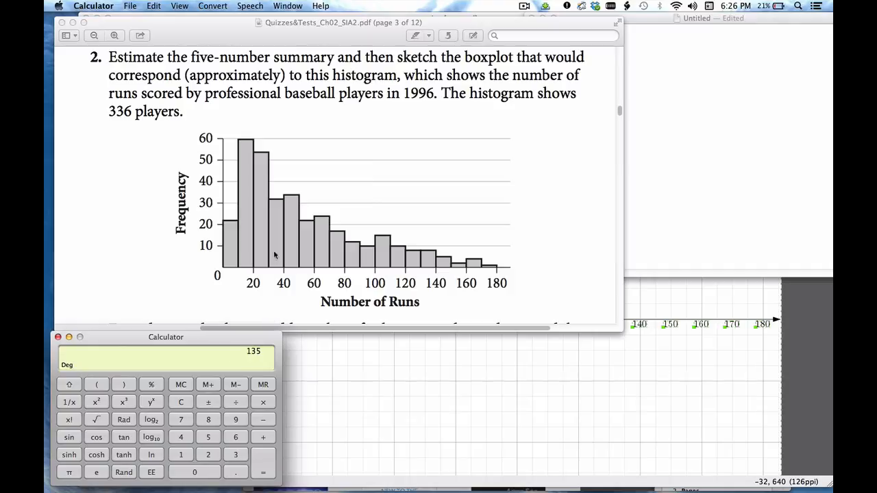
{"action": "mouse_move", "coordinate": [238, 203]}
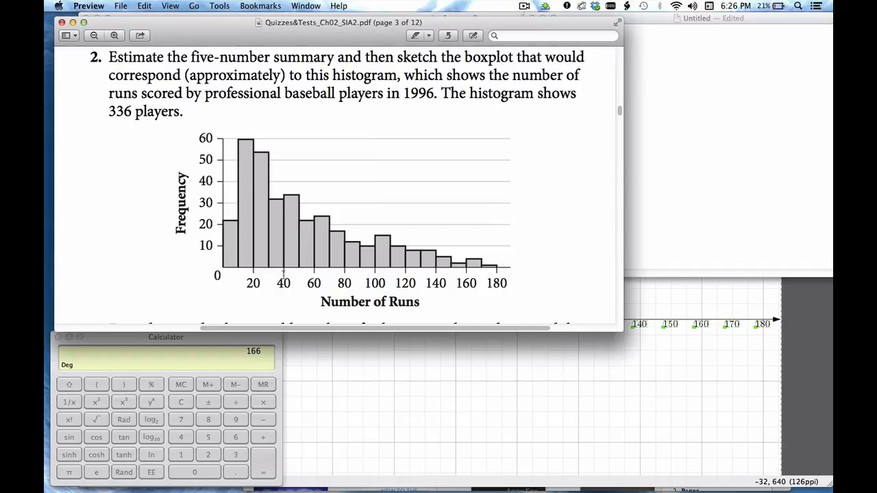
{"action": "mouse_move", "coordinate": [274, 252]}
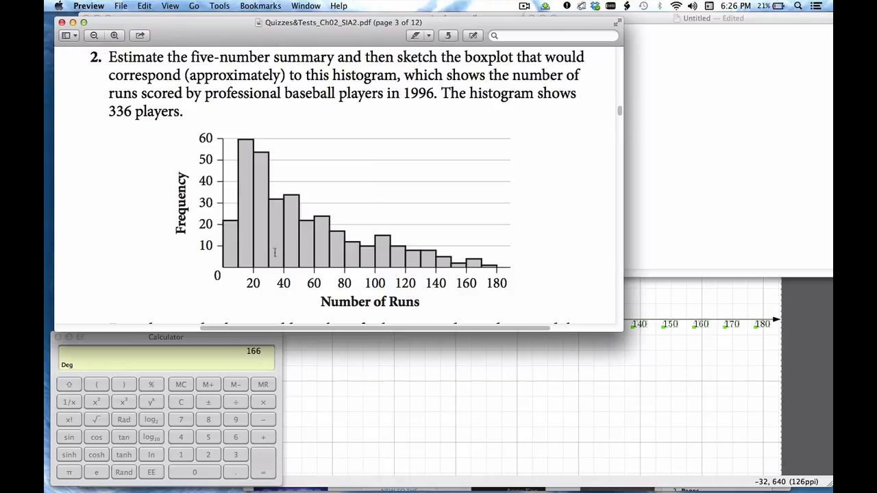
{"action": "mouse_move", "coordinate": [287, 280]}
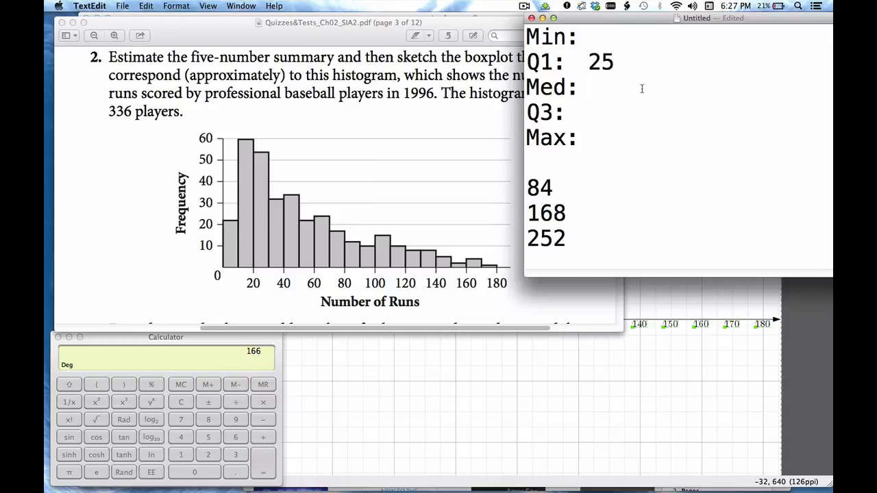
Step: Type 45 after Med: in the summary note
{"action": "type", "text": "45"}
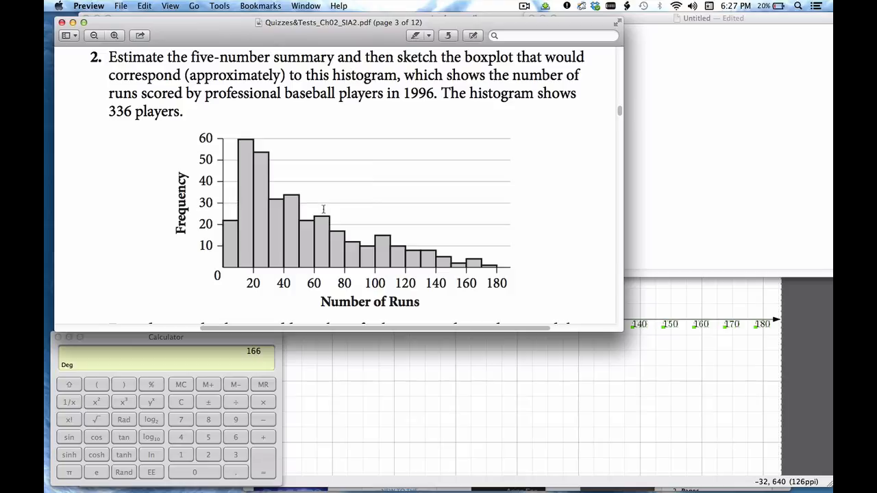
{"action": "mouse_move", "coordinate": [317, 395]}
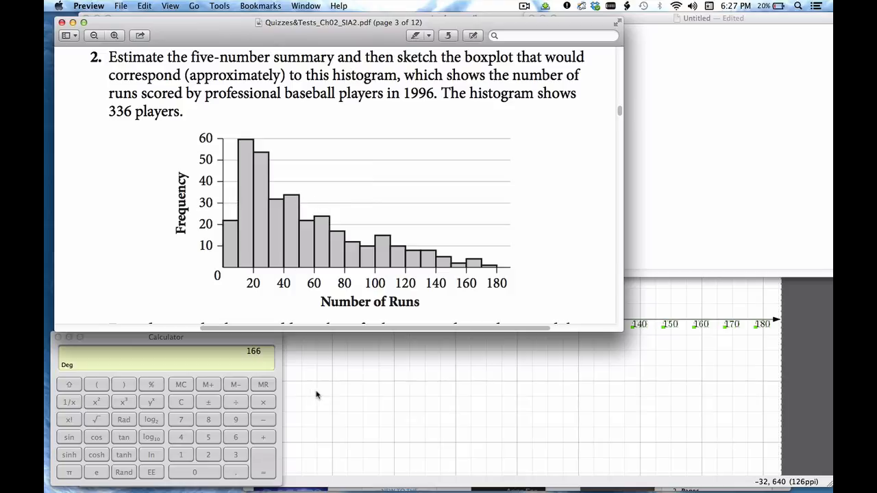
{"action": "mouse_move", "coordinate": [259, 444]}
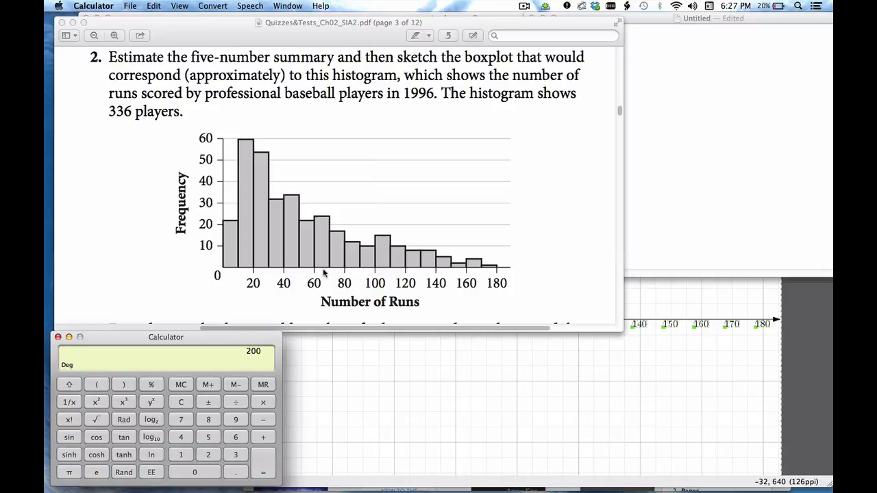
{"action": "mouse_move", "coordinate": [309, 225]}
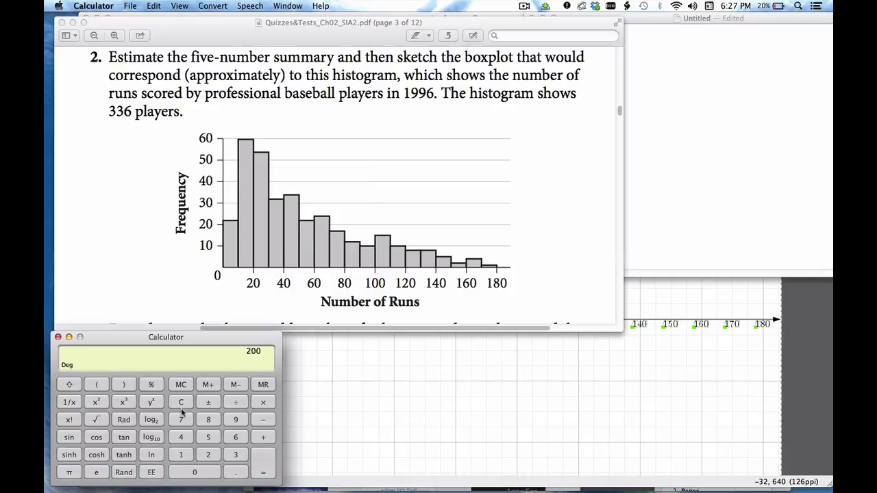
{"action": "mouse_move", "coordinate": [314, 287]}
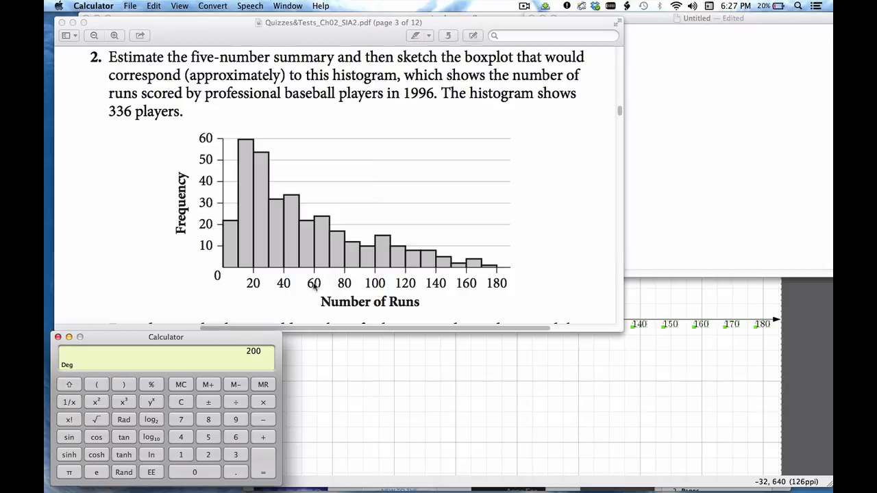
{"action": "mouse_move", "coordinate": [308, 272]}
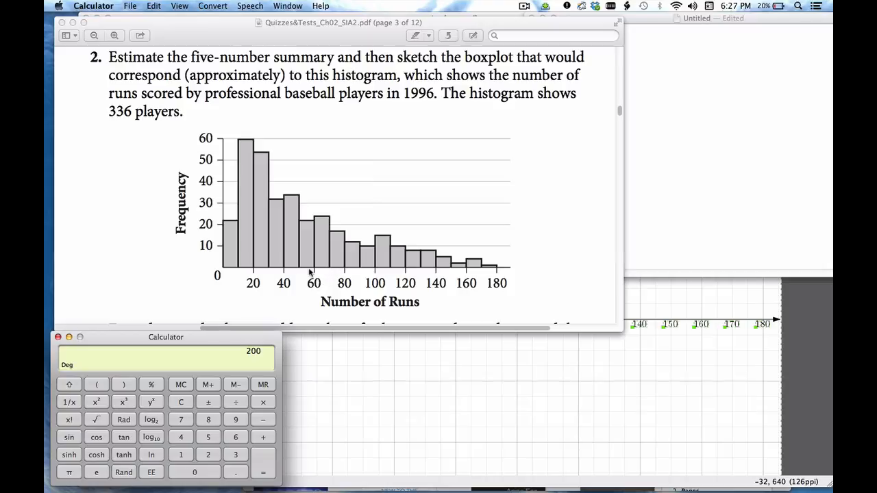
{"action": "mouse_move", "coordinate": [306, 226]}
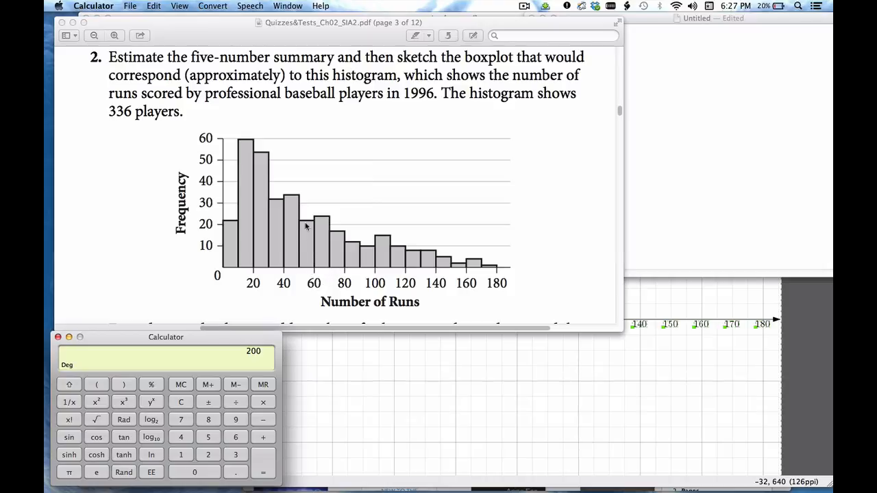
{"action": "mouse_move", "coordinate": [301, 208]}
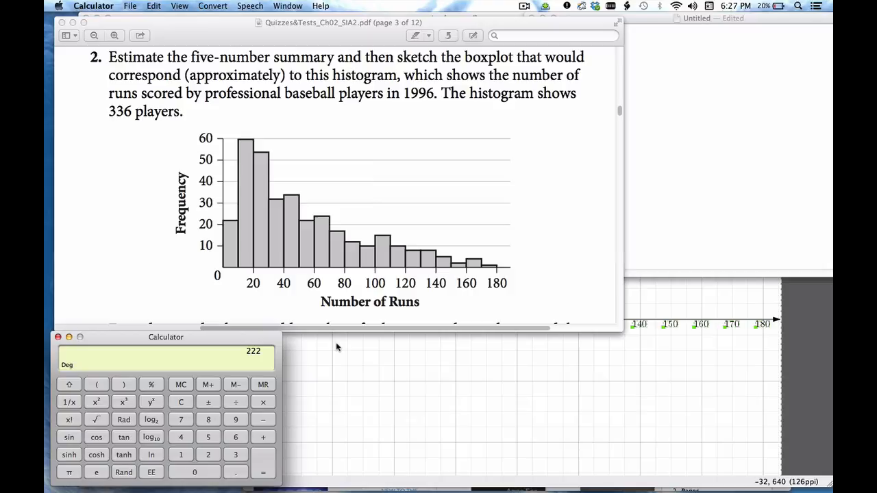
{"action": "mouse_move", "coordinate": [322, 258]}
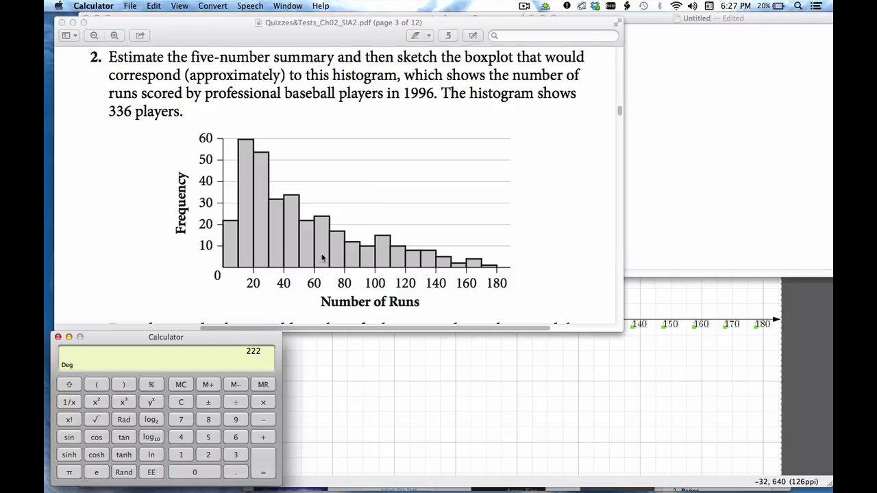
{"action": "mouse_move", "coordinate": [323, 222]}
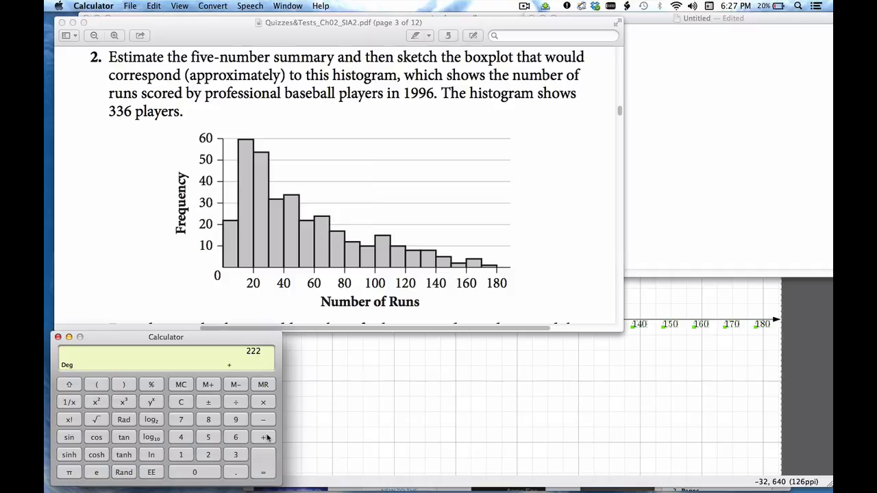
Step: Add the next bar's count to the Calculator running total, reaching 246
{"action": "left_click", "coordinate": [263, 471]}
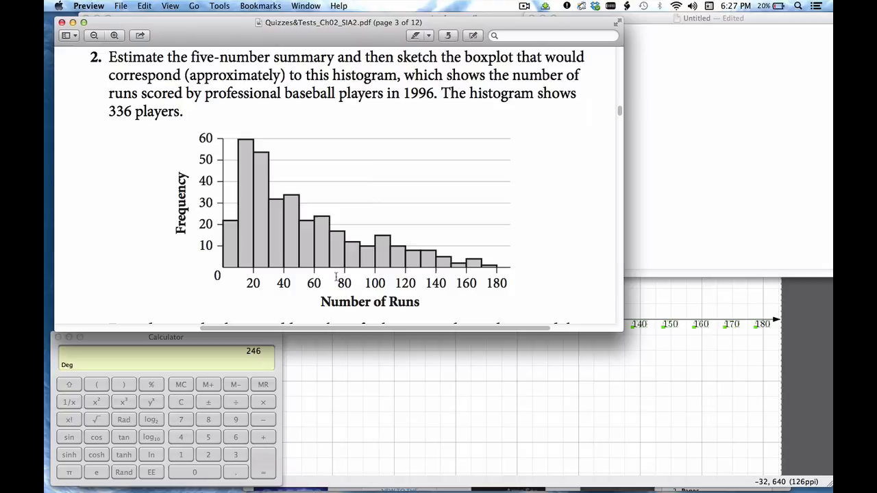
{"action": "mouse_move", "coordinate": [337, 233]}
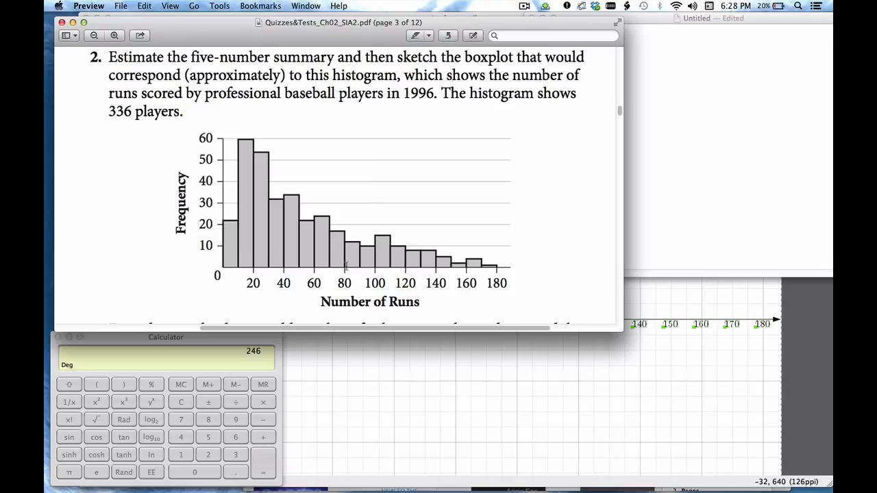
{"action": "mouse_move", "coordinate": [339, 245]}
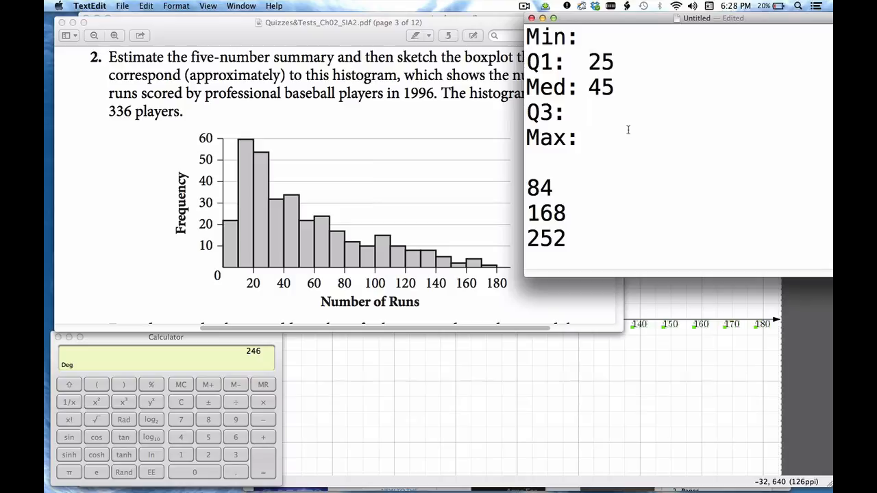
Step: Enter Q3 as 75, Min as 5 and Max as 175 in the note
{"action": "type", "text": "75"}
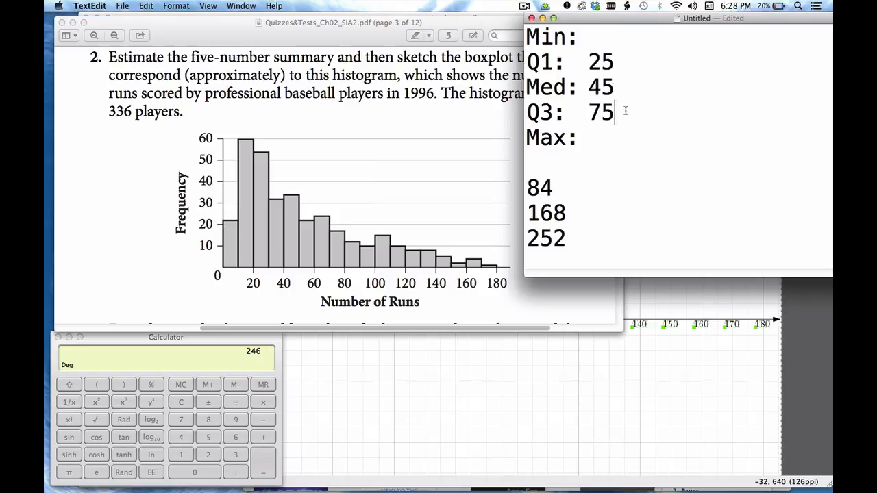
{"action": "mouse_move", "coordinate": [234, 278]}
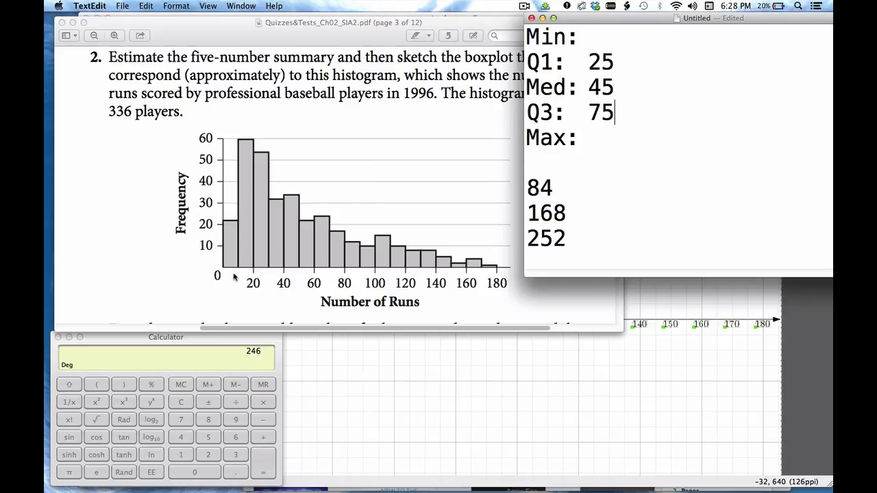
{"action": "mouse_move", "coordinate": [227, 262]}
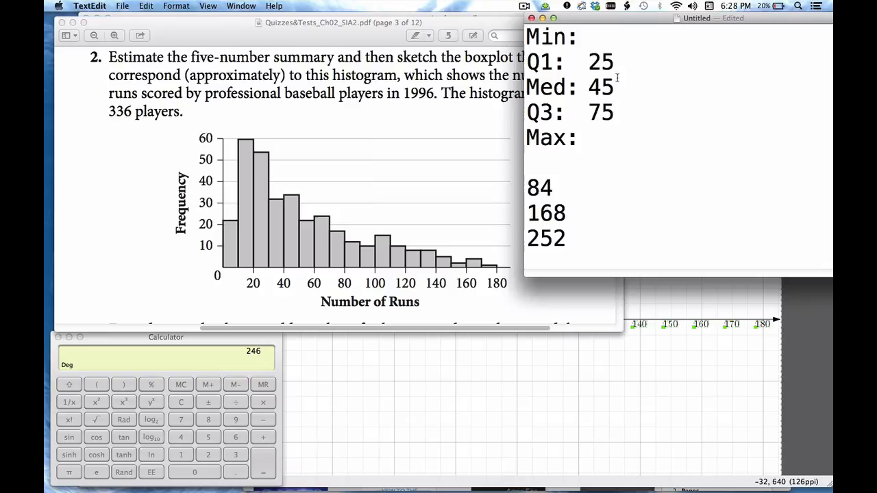
{"action": "type", "text": "5"}
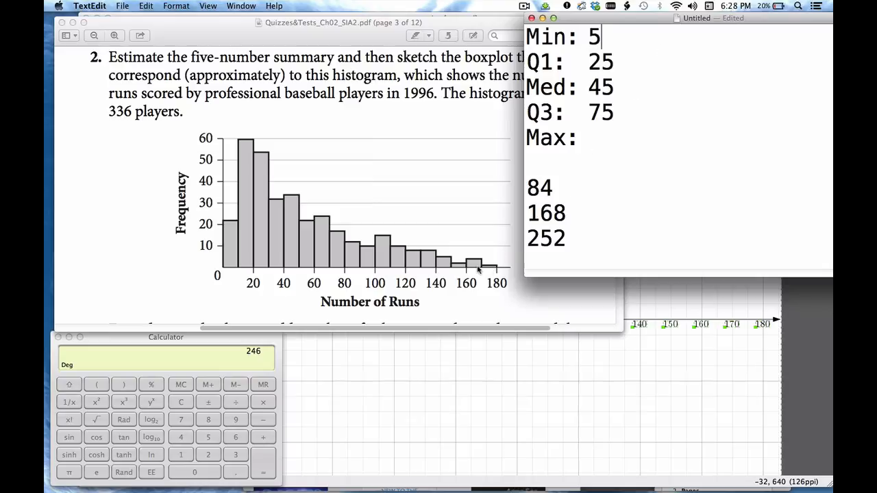
{"action": "type", "text": "1"}
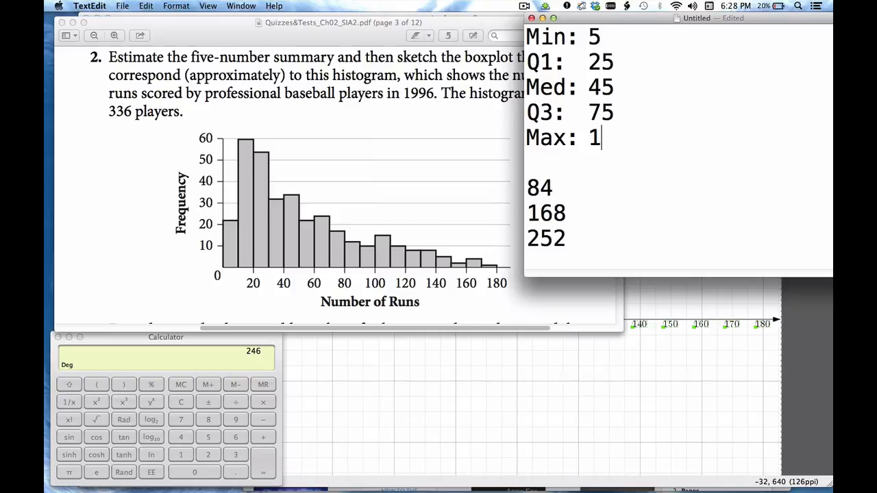
{"action": "type", "text": "75"}
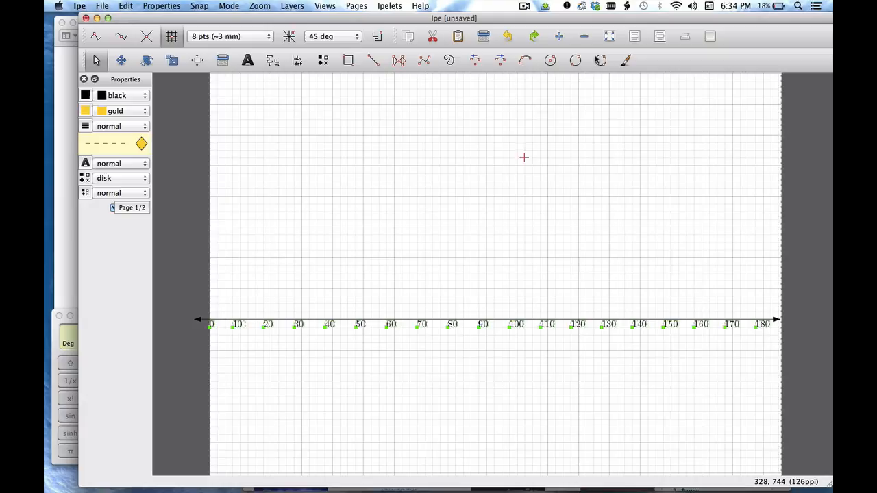
{"action": "mouse_move", "coordinate": [332, 237]}
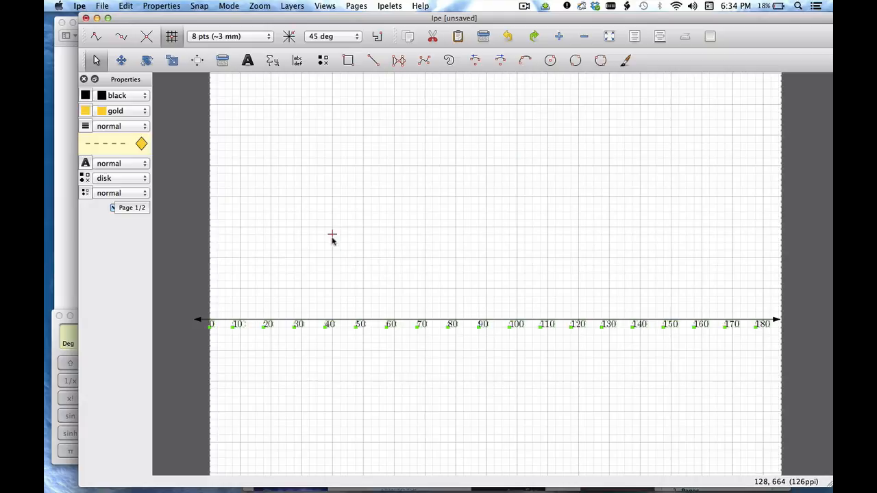
{"action": "mouse_move", "coordinate": [269, 280]}
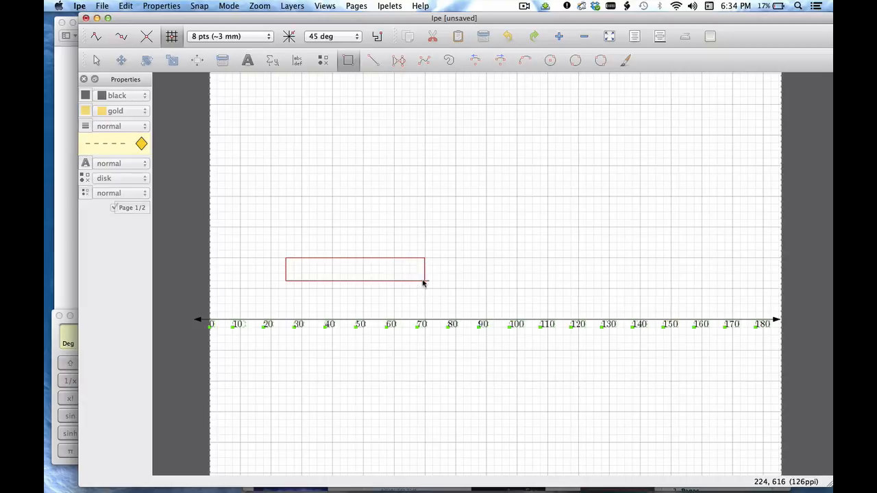
Step: Drag out the box rectangle between 25 and 75 above the axis
{"action": "left_click_drag", "start_coordinate": [424, 283], "coordinate": [409, 288]}
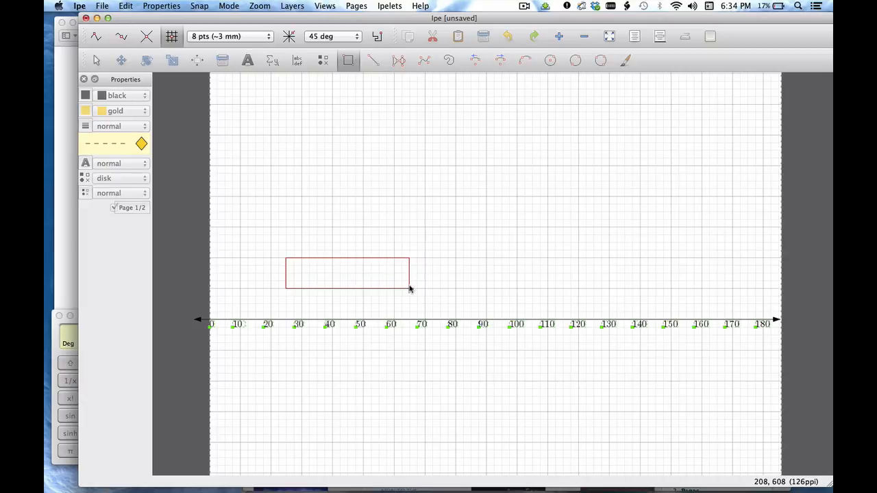
{"action": "mouse_move", "coordinate": [413, 290]}
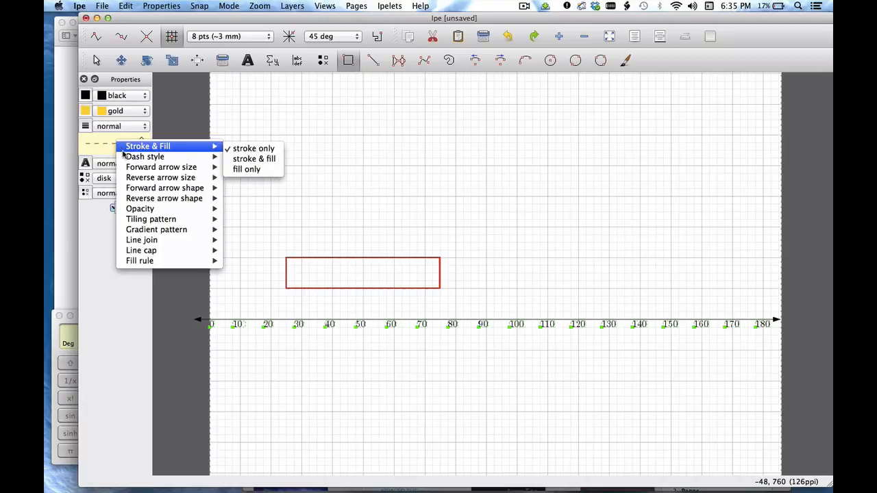
Step: Switch the box to stroke and fill so it shows gold, then return to the notes
{"action": "left_click", "coordinate": [253, 158]}
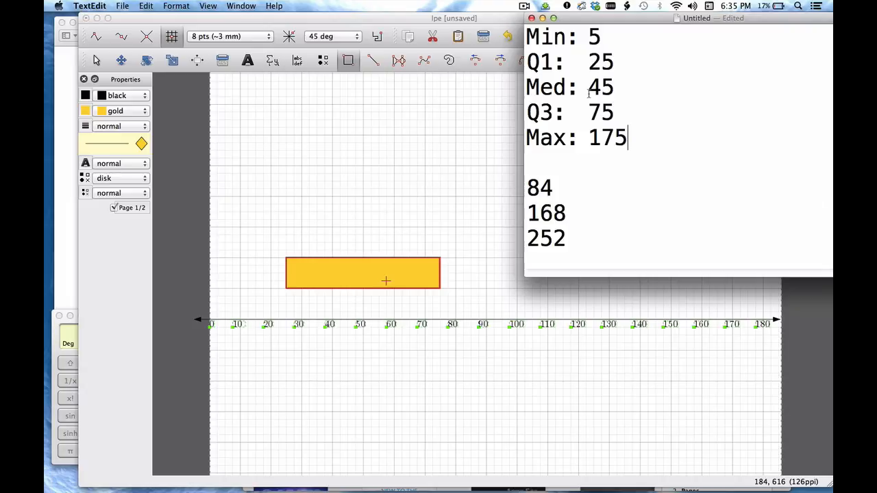
{"action": "mouse_move", "coordinate": [348, 259]}
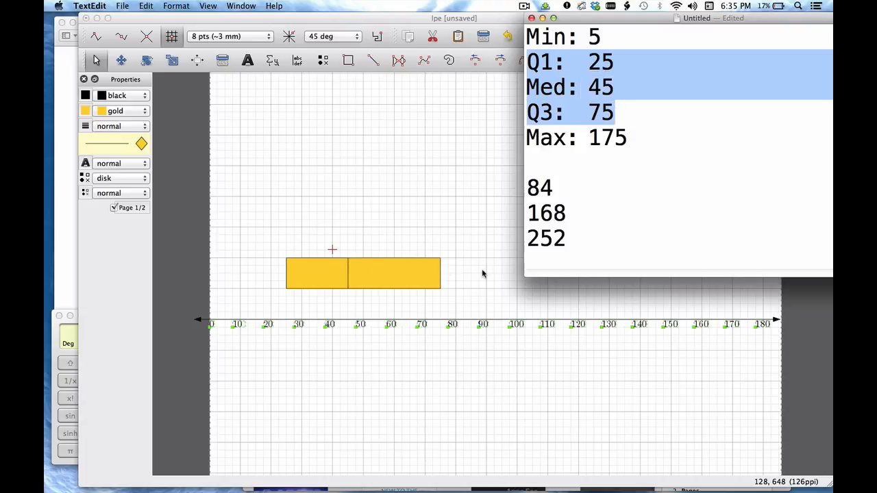
{"action": "left_click", "coordinate": [683, 102]}
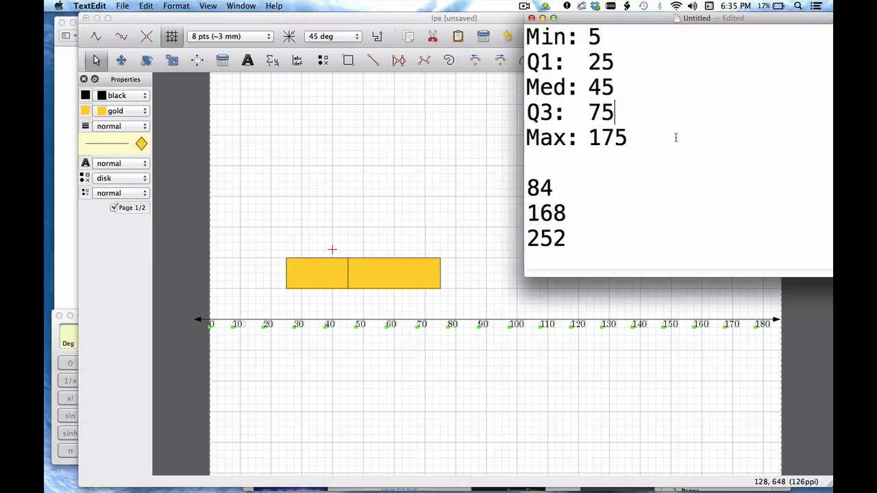
Step: Add 'IQR: 50' and '1.5*IQR=75 (fences)' on new lines below the summary
{"action": "key", "text": "enter"}
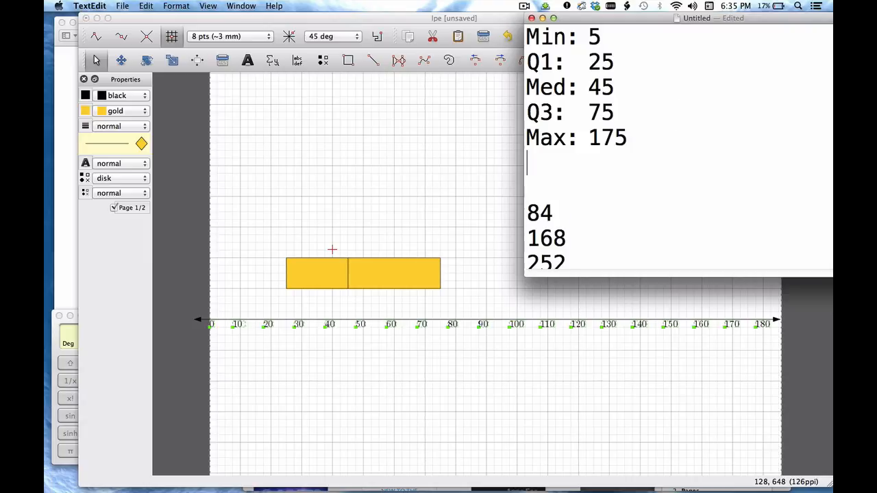
{"action": "type", "text": "IQR:"}
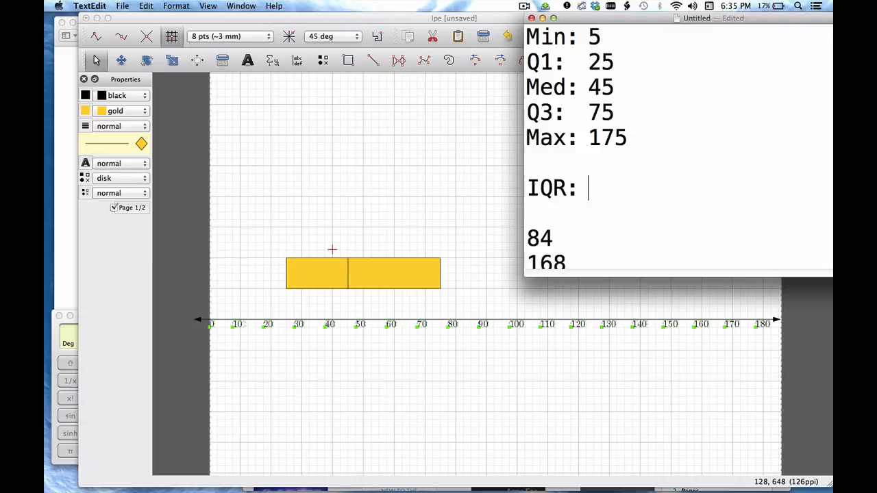
{"action": "type", "text": "50"}
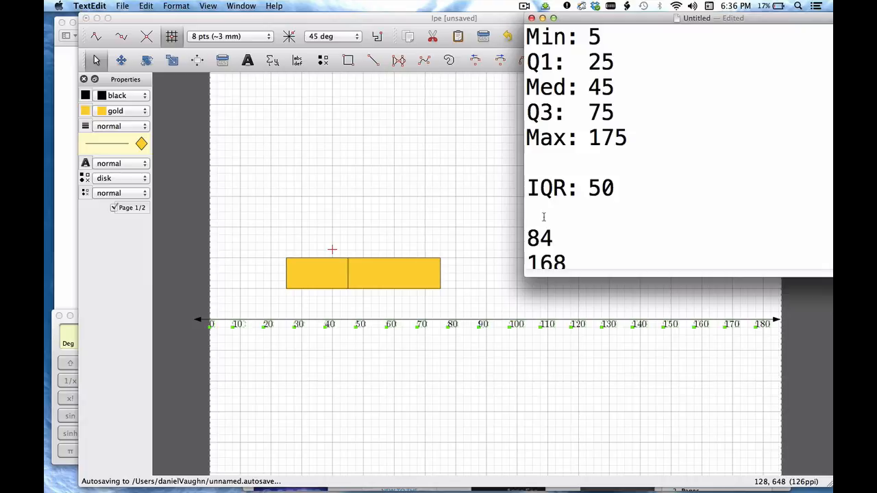
{"action": "type", "text": "1."}
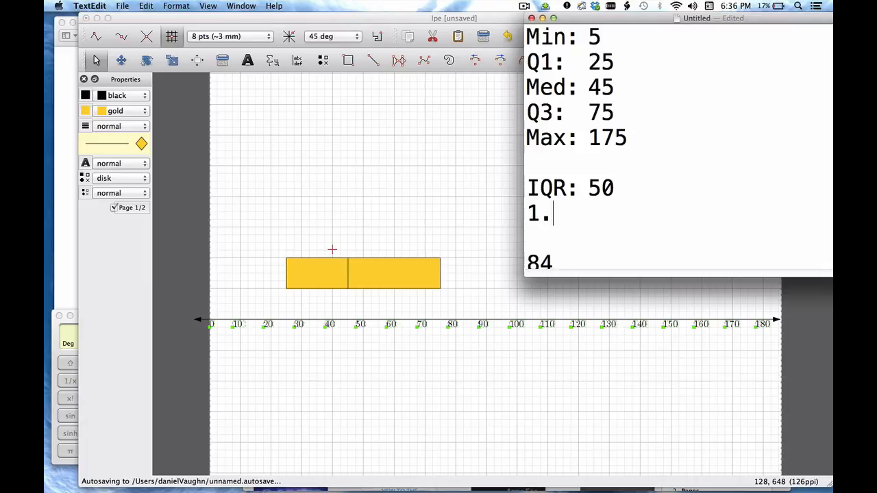
{"action": "type", "text": "5*"}
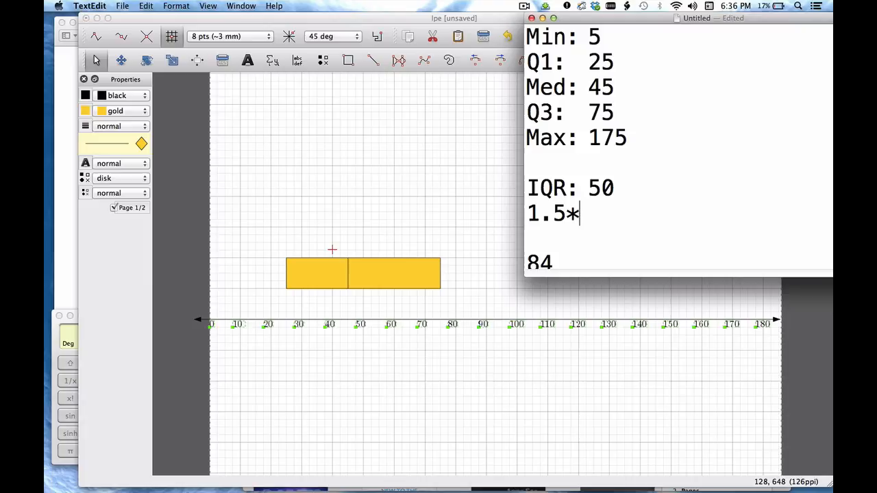
{"action": "type", "text": "I"}
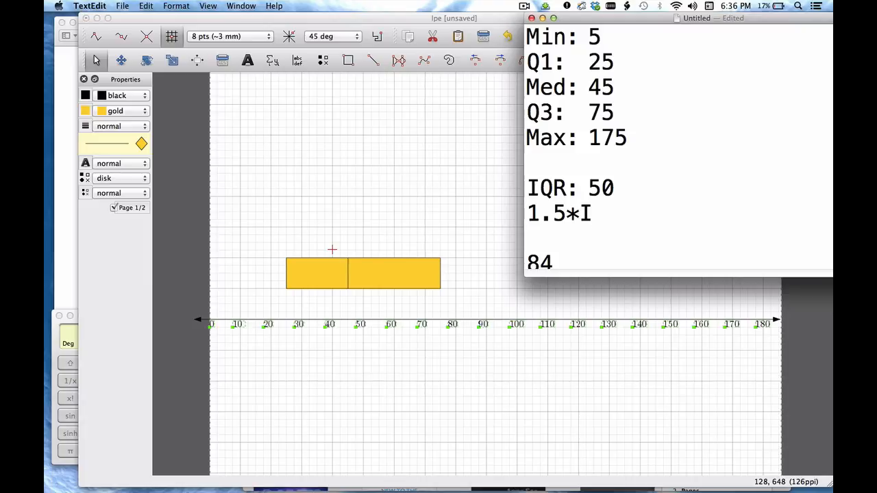
{"action": "type", "text": "QR"}
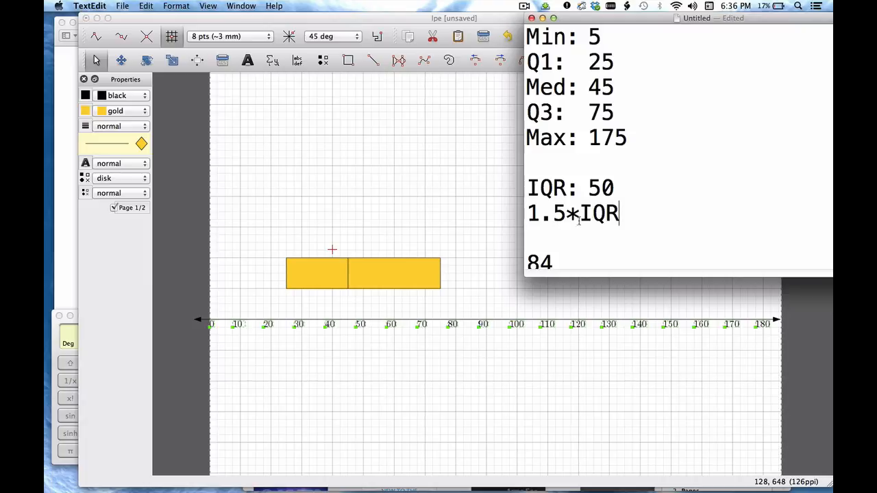
{"action": "type", "text": "="}
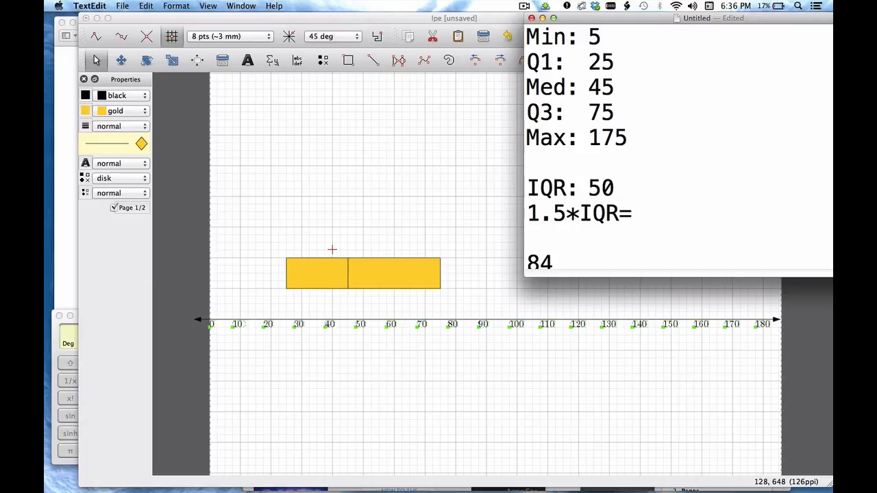
{"action": "type", "text": "75"}
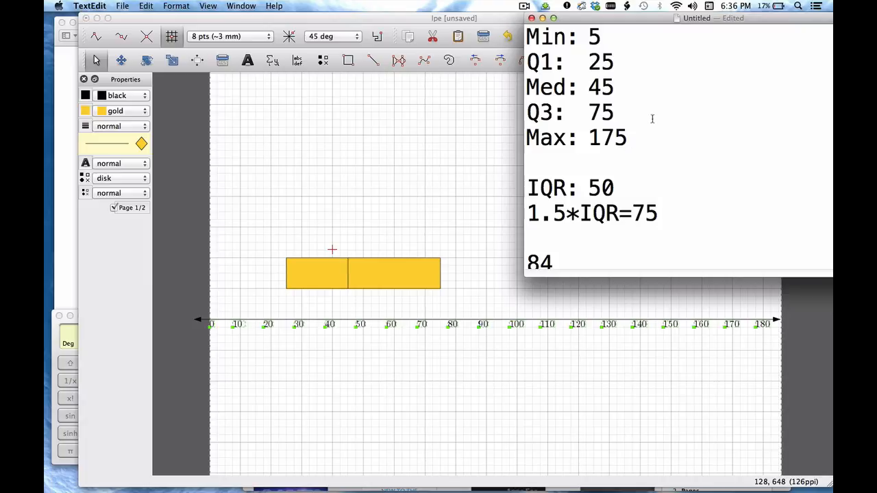
{"action": "mouse_move", "coordinate": [654, 217]}
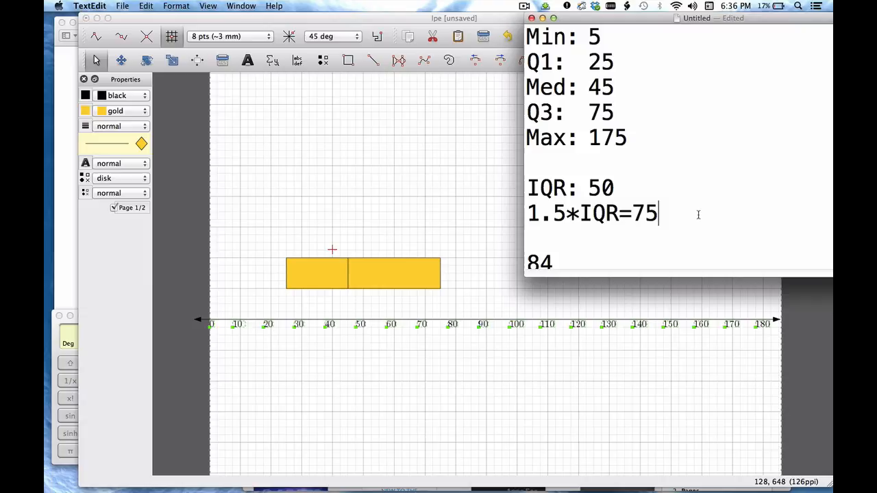
{"action": "type", "text": "(fe"}
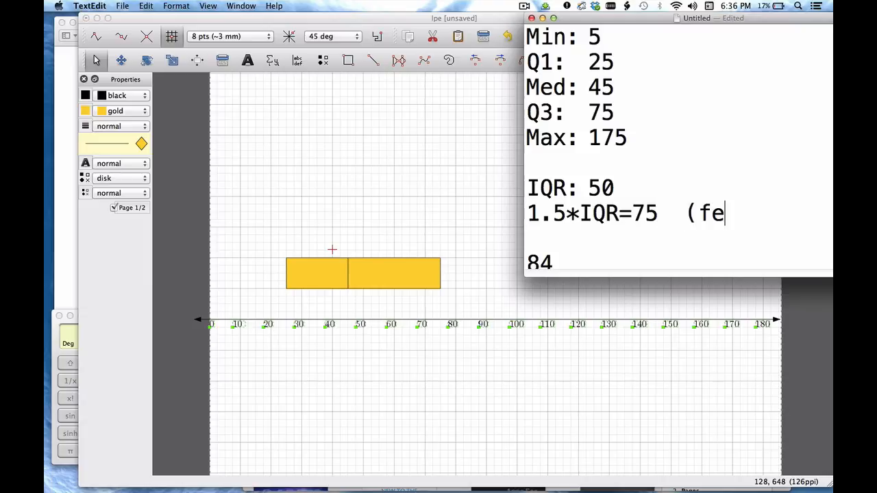
{"action": "type", "text": "nces)"}
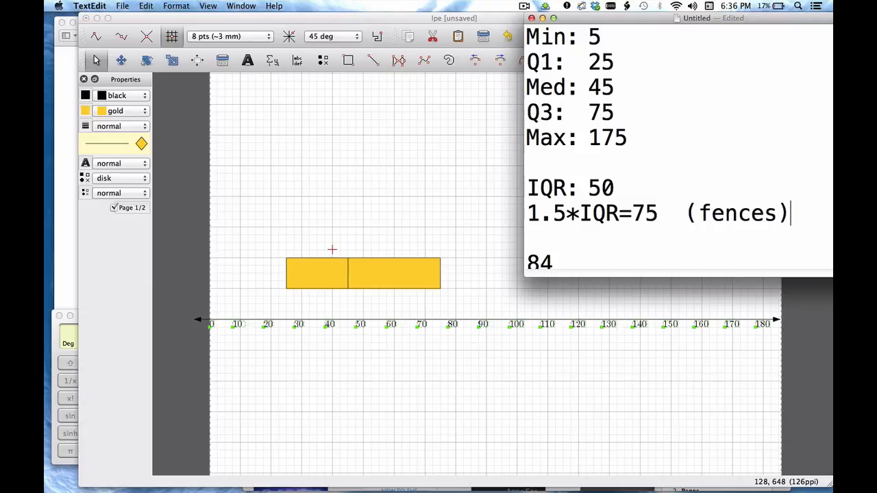
{"action": "mouse_move", "coordinate": [442, 15]}
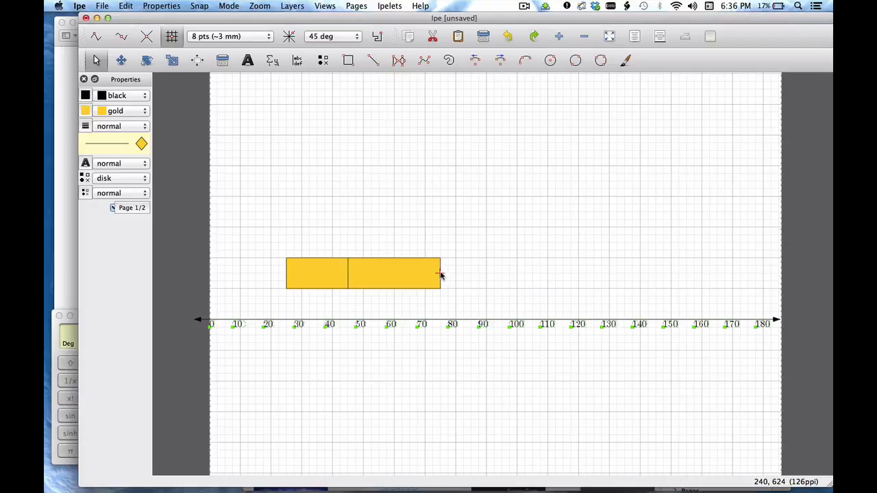
{"action": "mouse_move", "coordinate": [586, 290]}
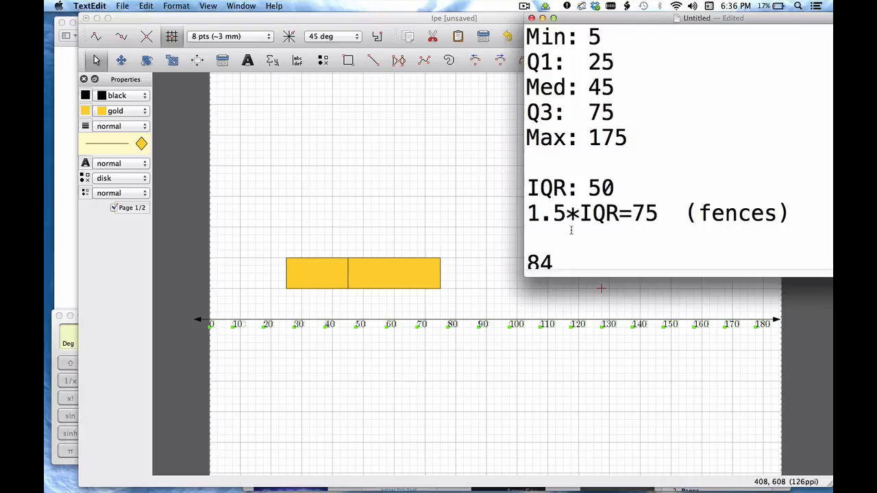
Step: Bring the Ipe drawing back to the front for marking the 150 fence
{"action": "left_click", "coordinate": [439, 274]}
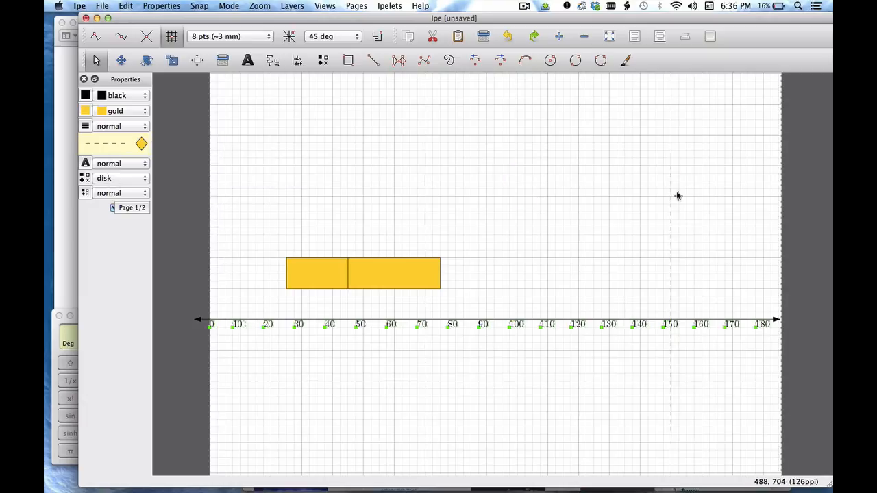
{"action": "mouse_move", "coordinate": [672, 228]}
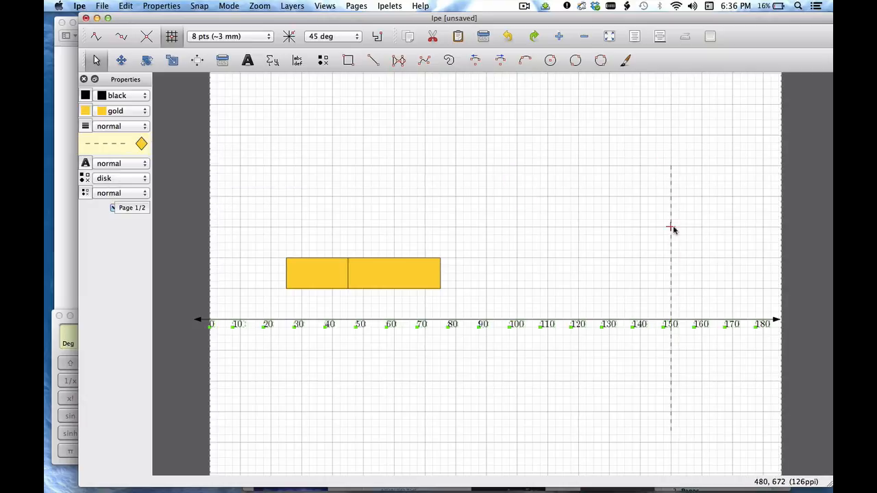
{"action": "mouse_move", "coordinate": [217, 304]}
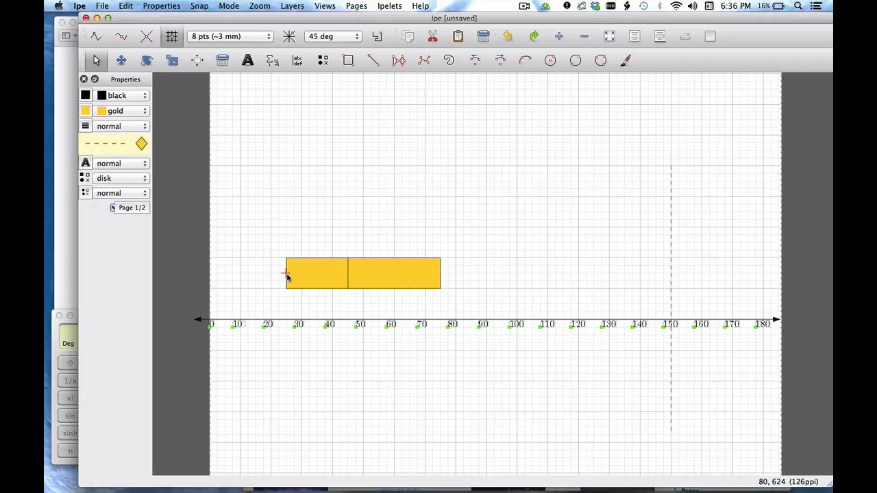
{"action": "mouse_move", "coordinate": [237, 249]}
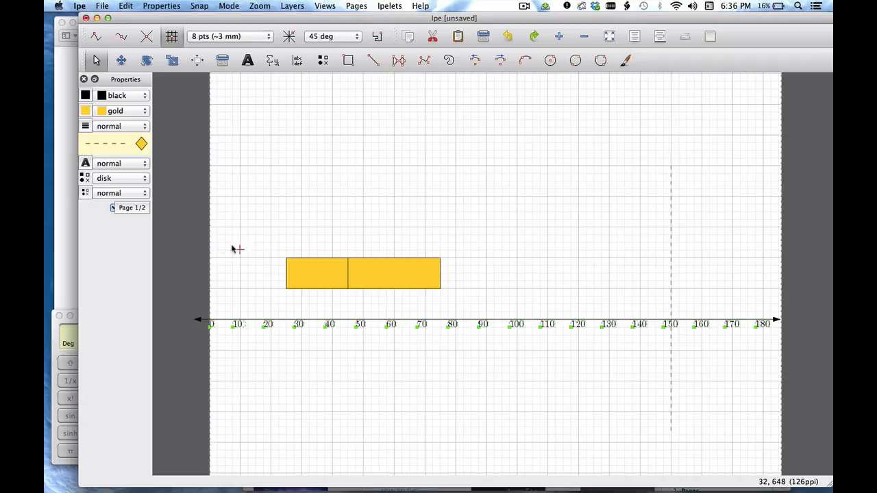
{"action": "mouse_move", "coordinate": [204, 266]}
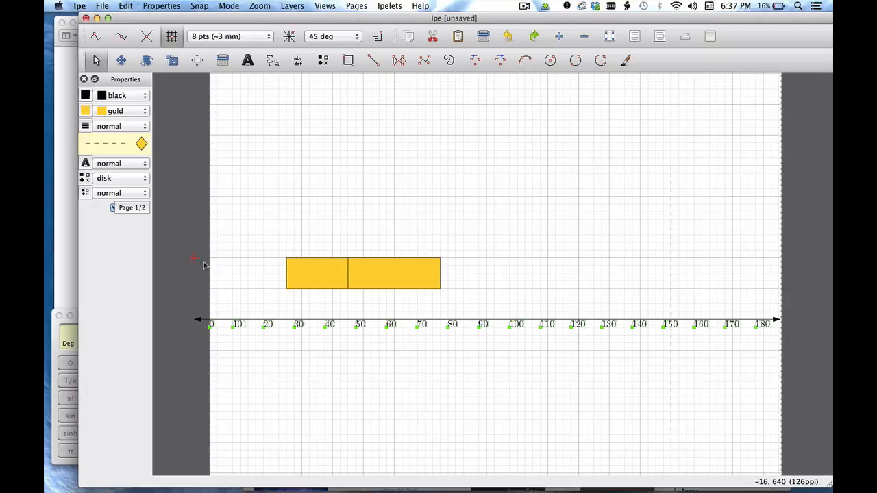
{"action": "mouse_move", "coordinate": [246, 249]}
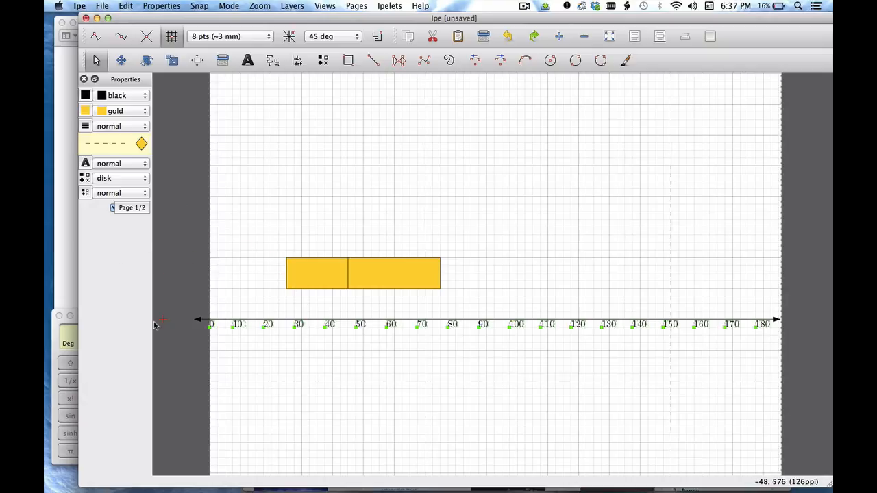
{"action": "mouse_move", "coordinate": [173, 285]}
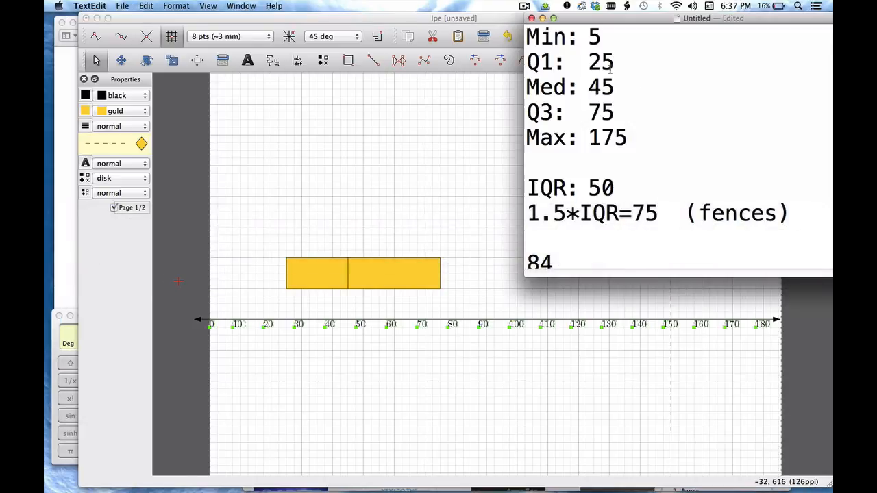
{"action": "mouse_move", "coordinate": [177, 226]}
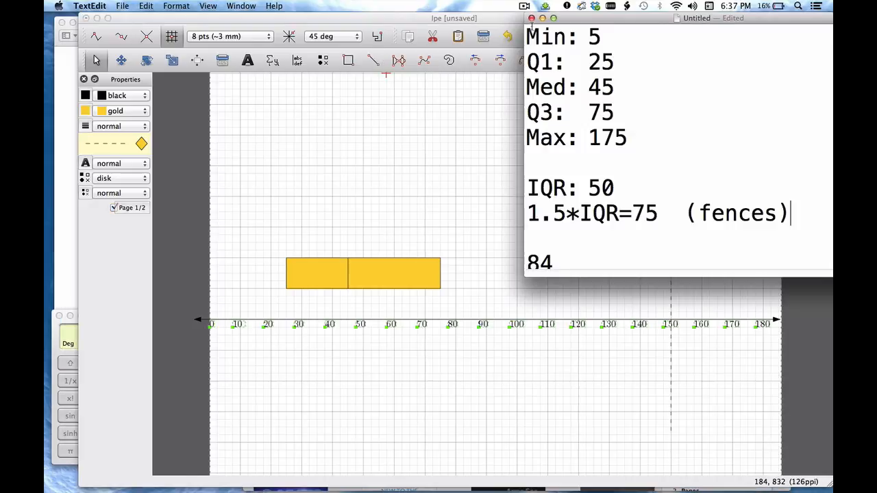
{"action": "mouse_move", "coordinate": [558, 130]}
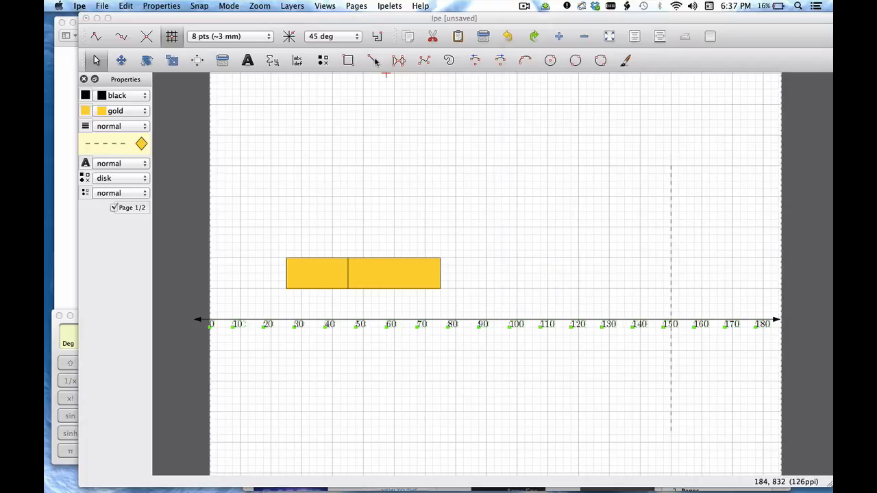
Step: Select the line tool for the whiskers and open the grid size list
{"action": "left_click", "coordinate": [373, 60]}
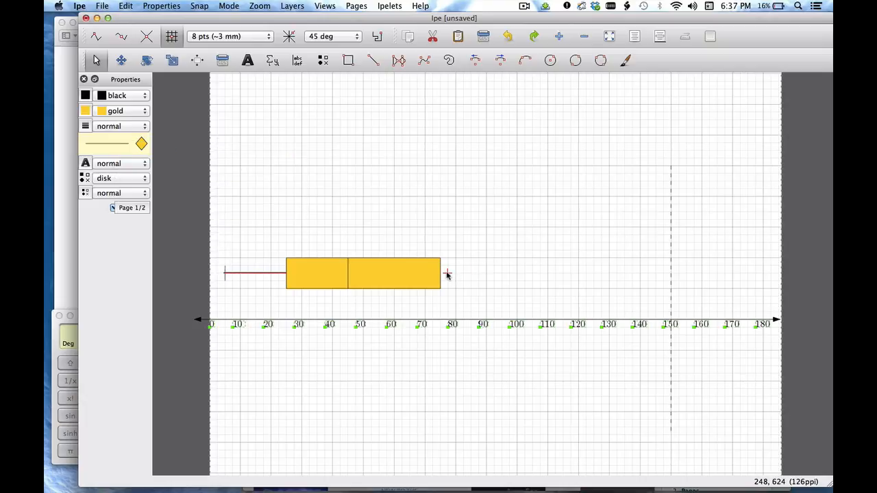
{"action": "mouse_move", "coordinate": [444, 274]}
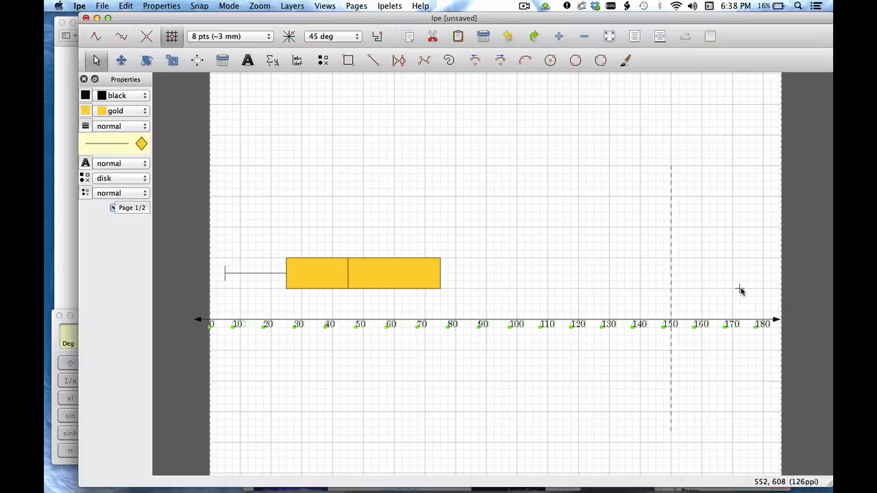
{"action": "mouse_move", "coordinate": [547, 276]}
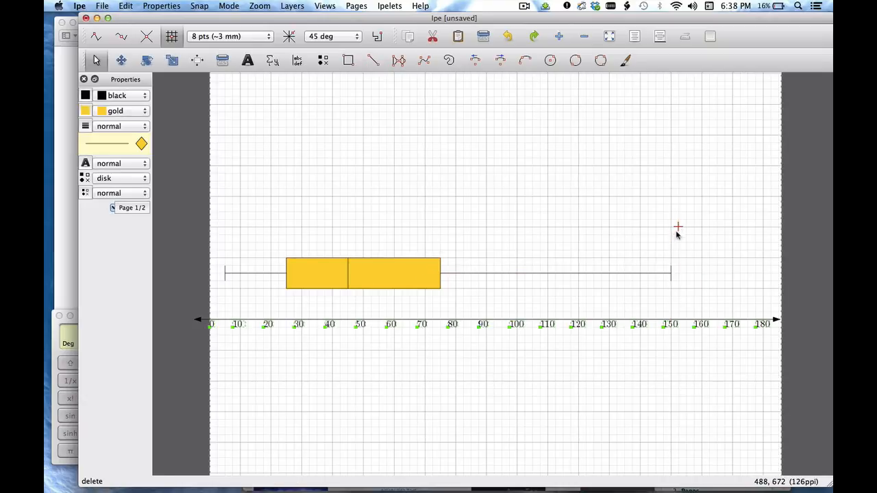
{"action": "mouse_move", "coordinate": [678, 372]}
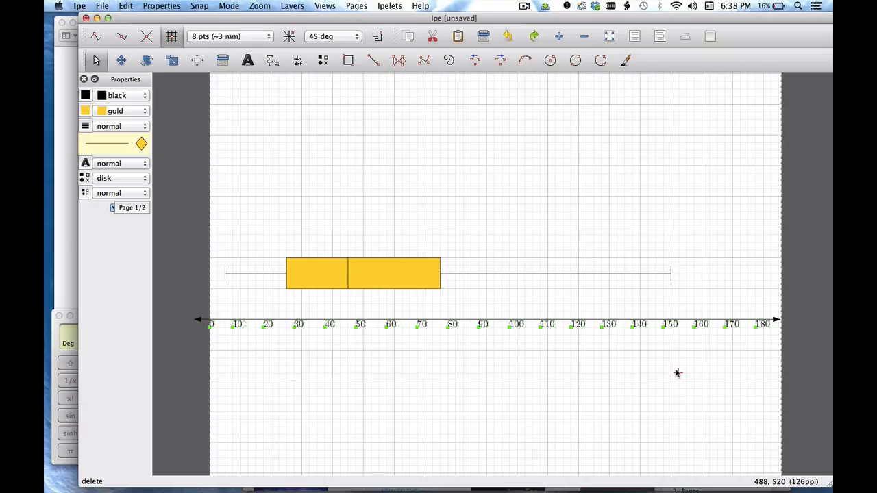
{"action": "left_click", "coordinate": [229, 36]}
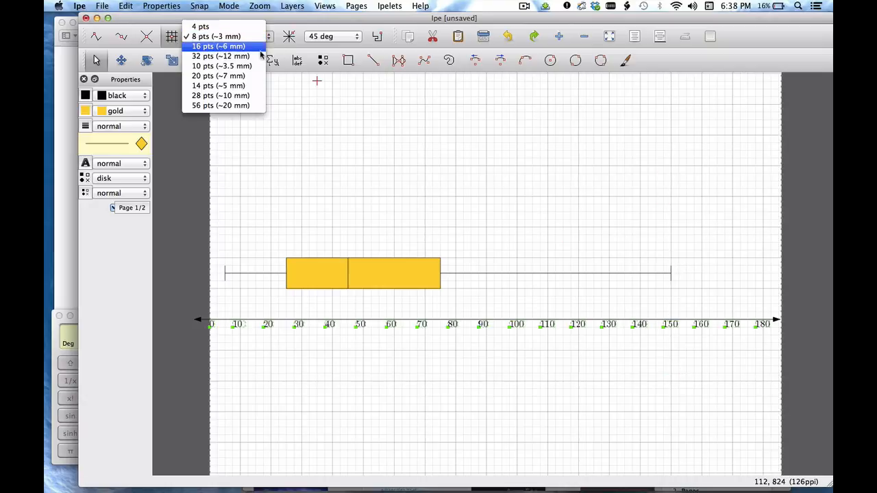
{"action": "left_click", "coordinate": [218, 56]}
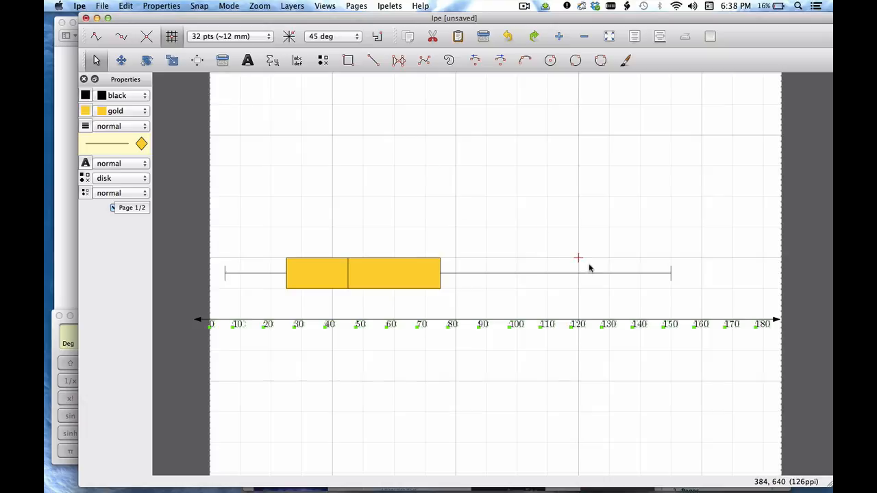
{"action": "mouse_move", "coordinate": [693, 283]}
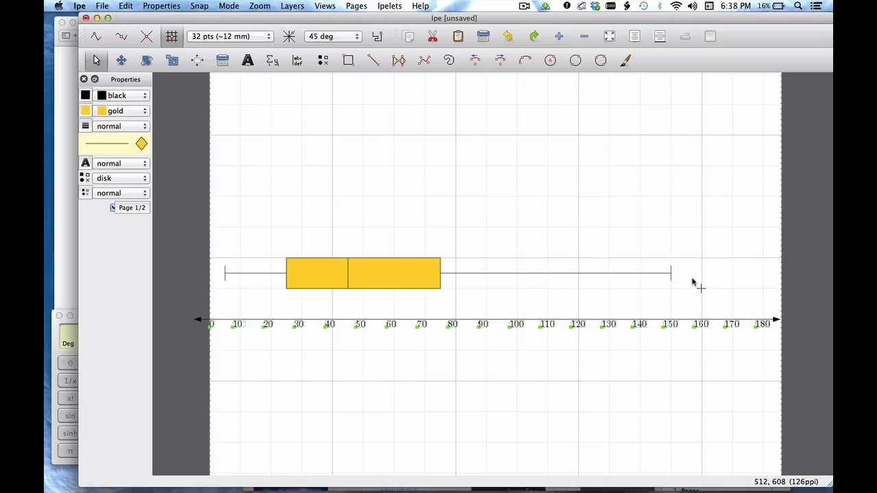
{"action": "mouse_move", "coordinate": [739, 274]}
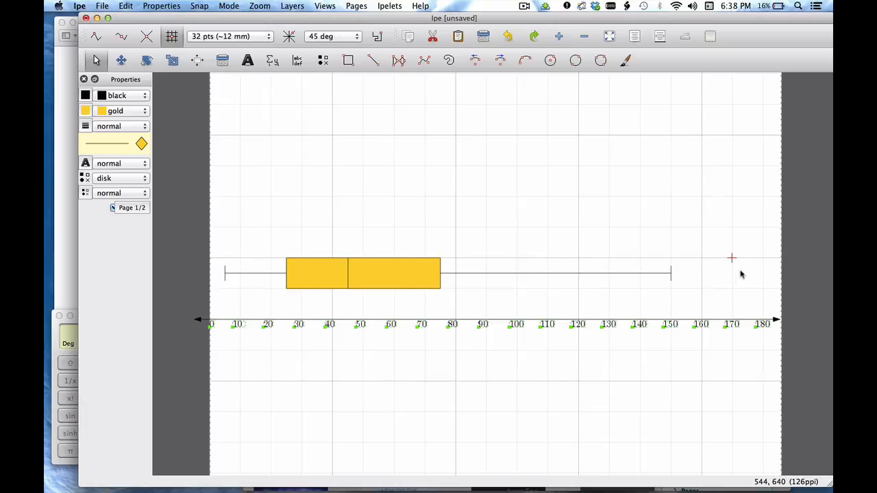
{"action": "left_click", "coordinate": [229, 36]}
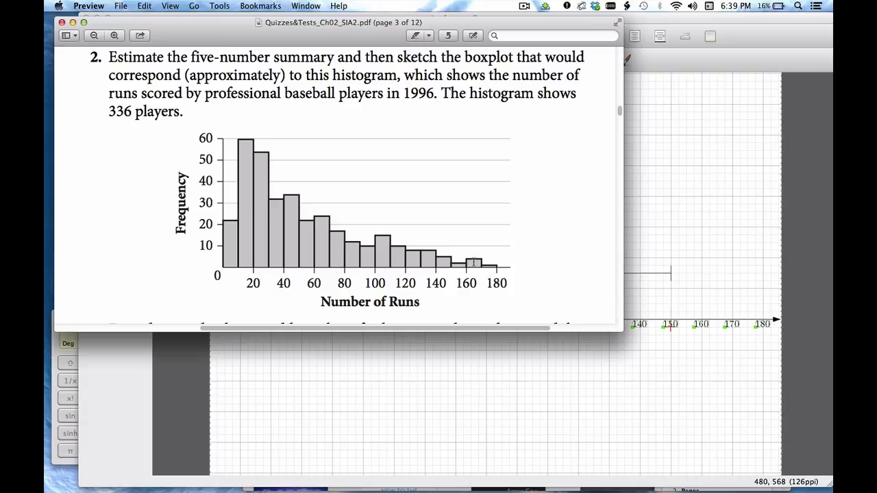
{"action": "mouse_move", "coordinate": [486, 274]}
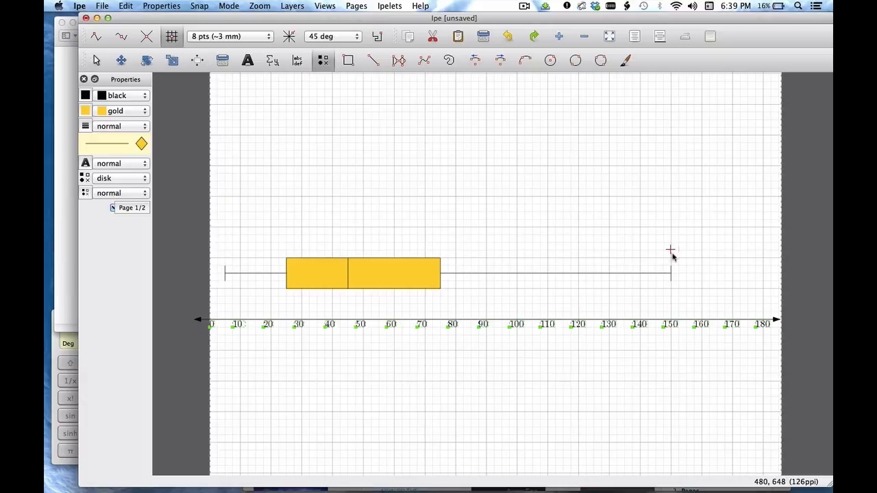
Step: Place black disk outlier dots along the whisker line beyond 150
{"action": "left_click", "coordinate": [678, 273]}
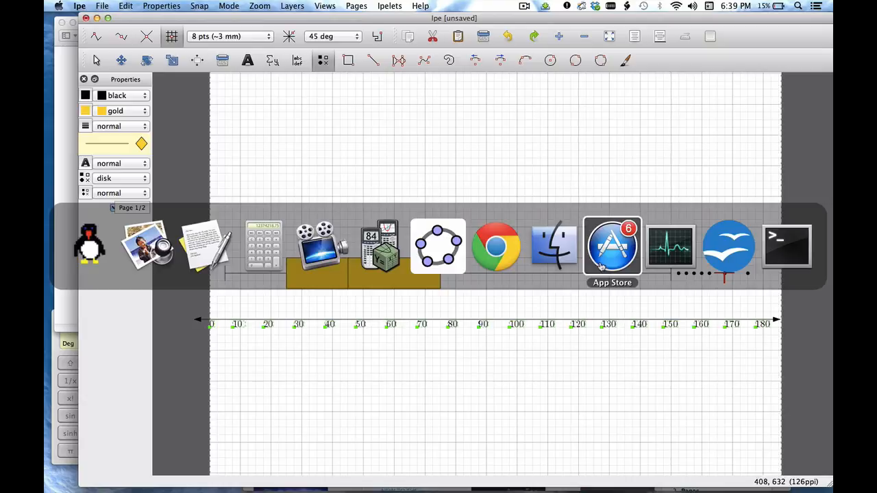
{"action": "left_click", "coordinate": [148, 244]}
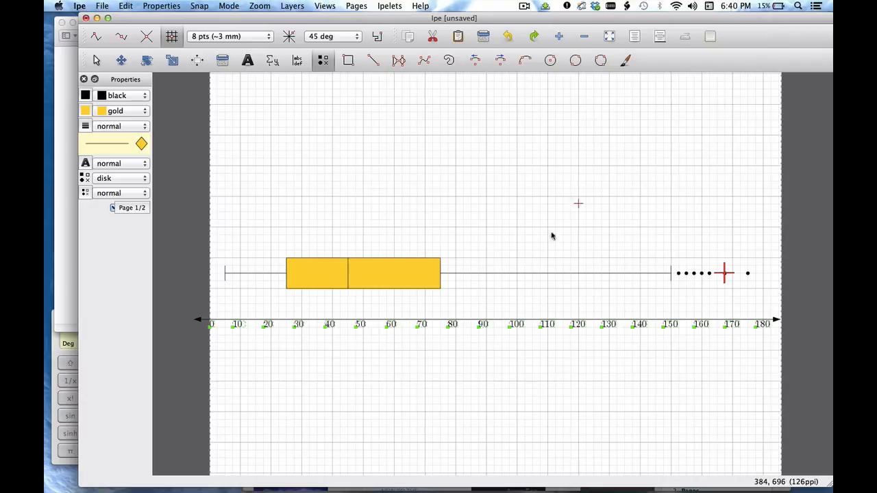
{"action": "mouse_move", "coordinate": [363, 298]}
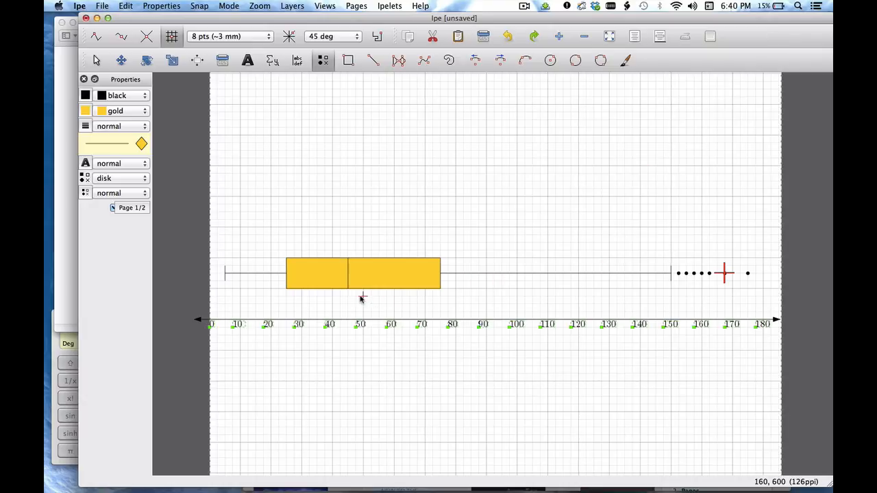
{"action": "mouse_move", "coordinate": [249, 288]}
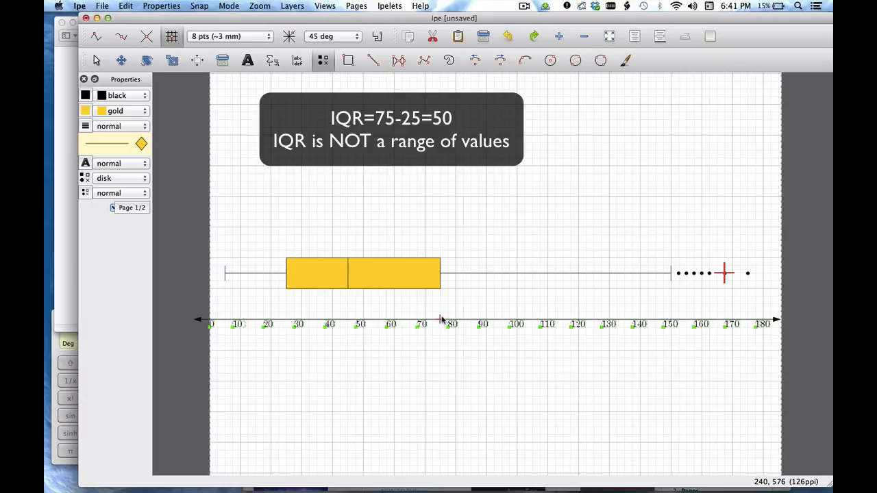
{"action": "mouse_move", "coordinate": [441, 276]}
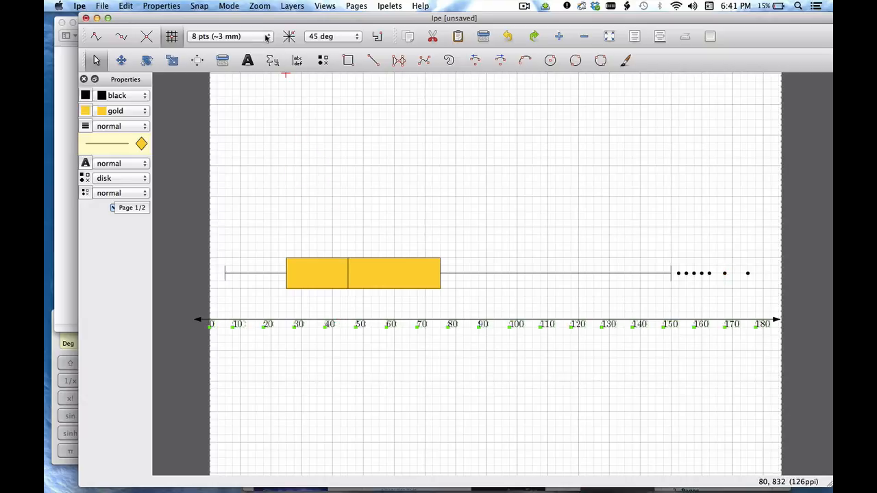
Step: Change the snapping grid size to 56 pts (~20 mm)
{"action": "left_click", "coordinate": [230, 36]}
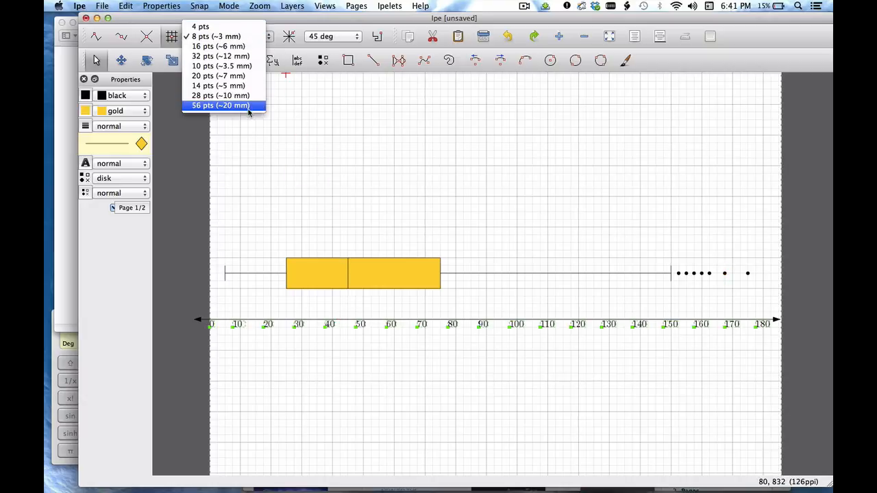
{"action": "left_click", "coordinate": [220, 105]}
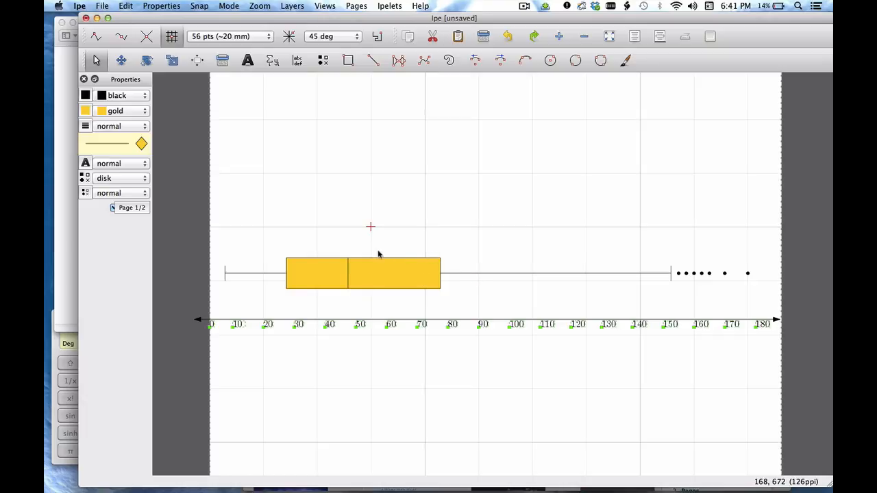
{"action": "mouse_move", "coordinate": [502, 282]}
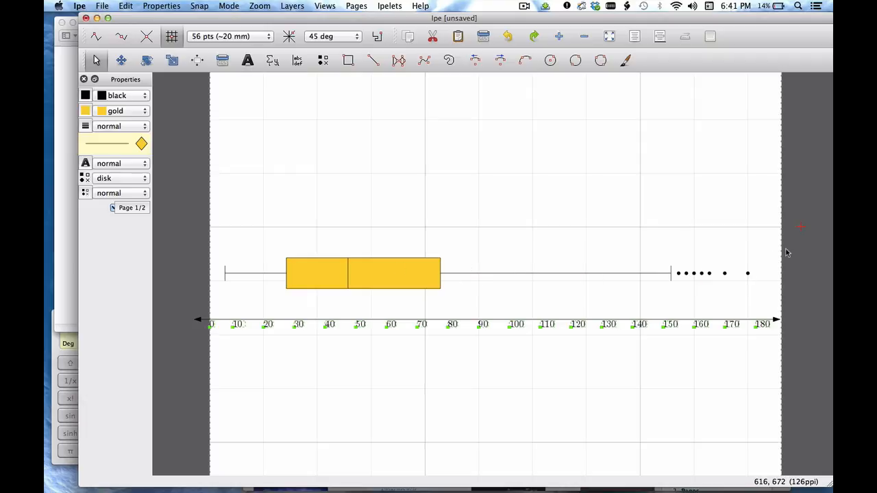
{"action": "mouse_move", "coordinate": [747, 228]}
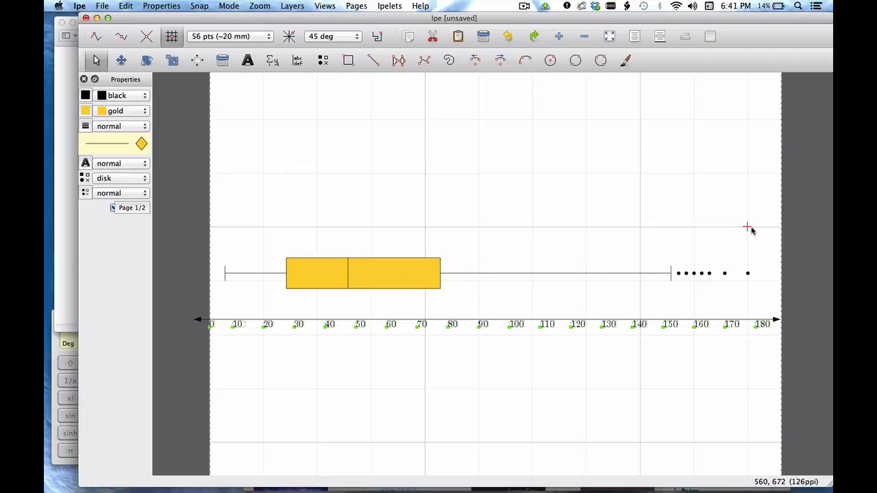